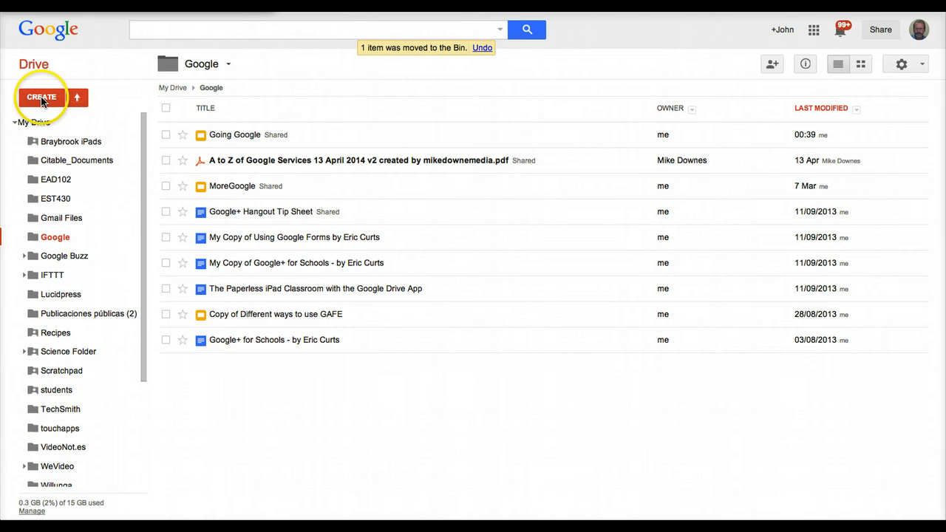
# Step: Bring up Drive's CREATE choices to start a new spreadsheet
pyautogui.click(42, 98)
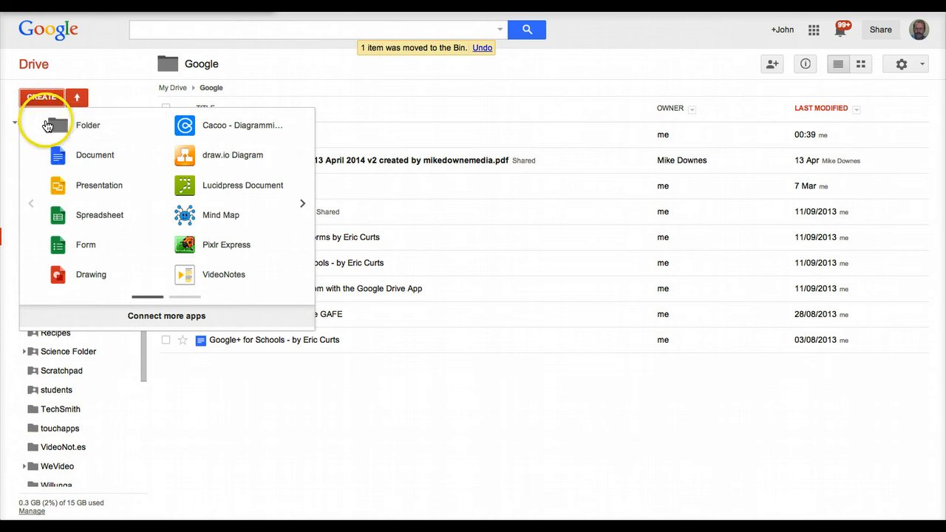
pyautogui.moveTo(58, 216)
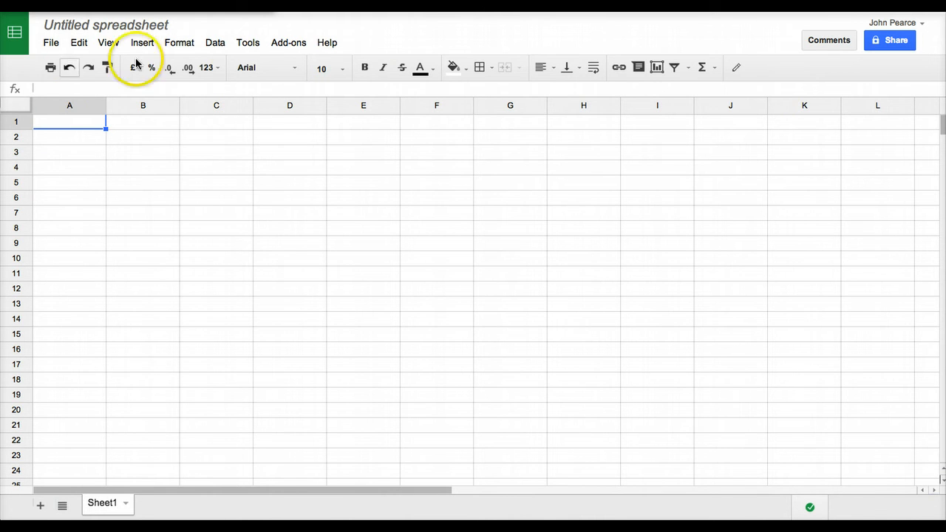
pyautogui.moveTo(656, 68)
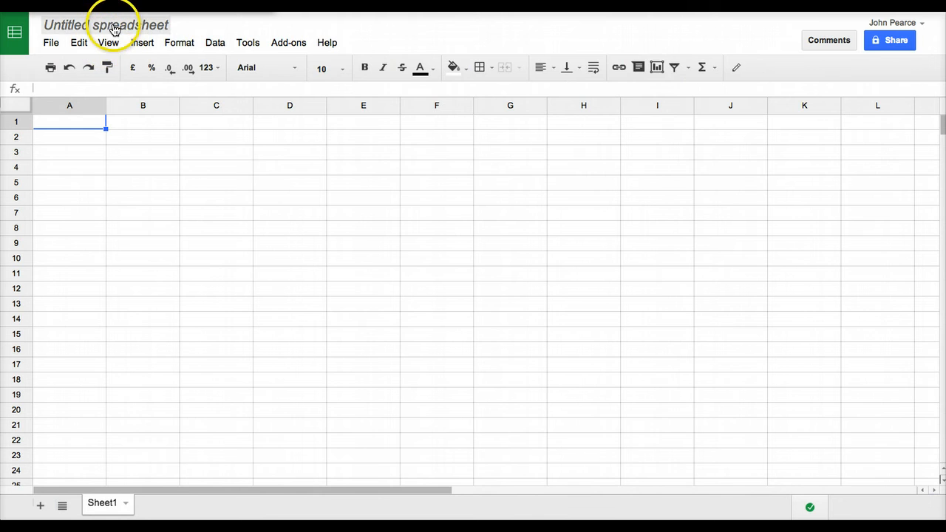
# Step: Rename the untitled spreadsheet to 'Test Spreadsheet', correcting the capitalisation
pyautogui.click(105, 24)
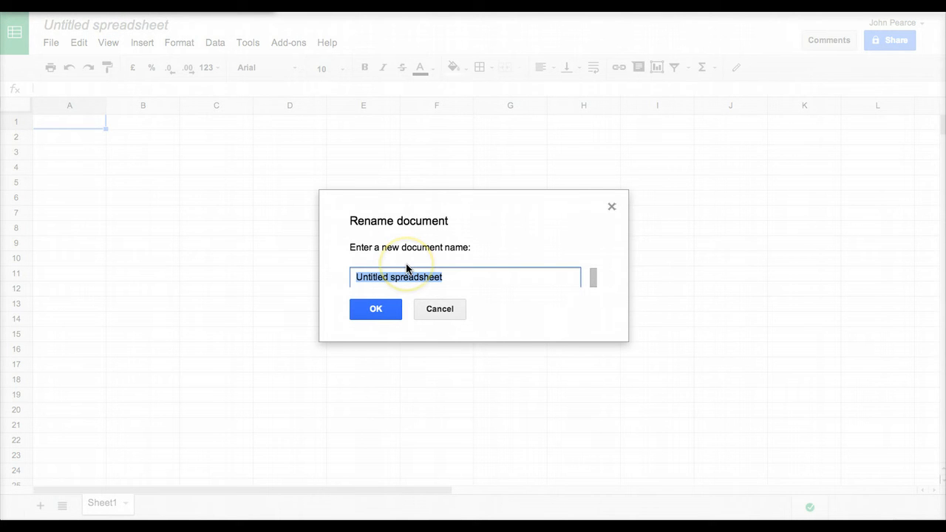
pyautogui.write('TEst Spread')
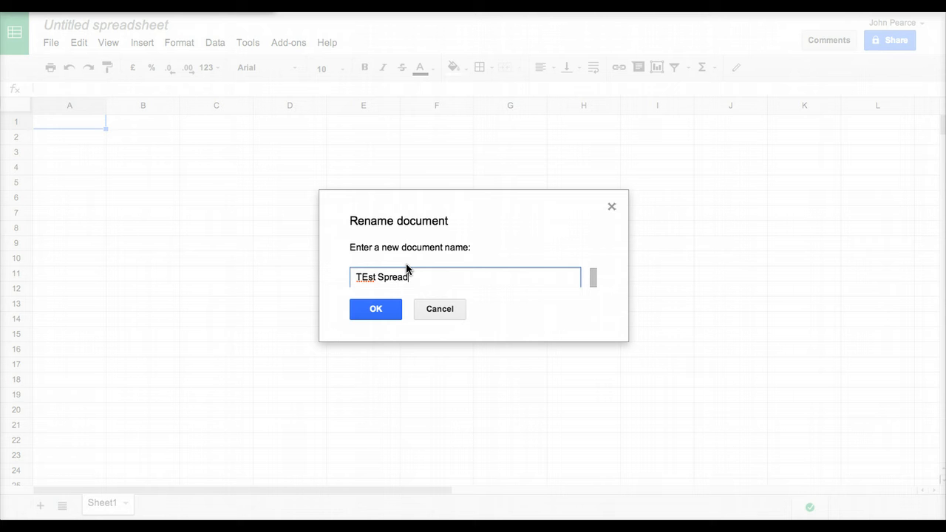
pyautogui.write('sheet')
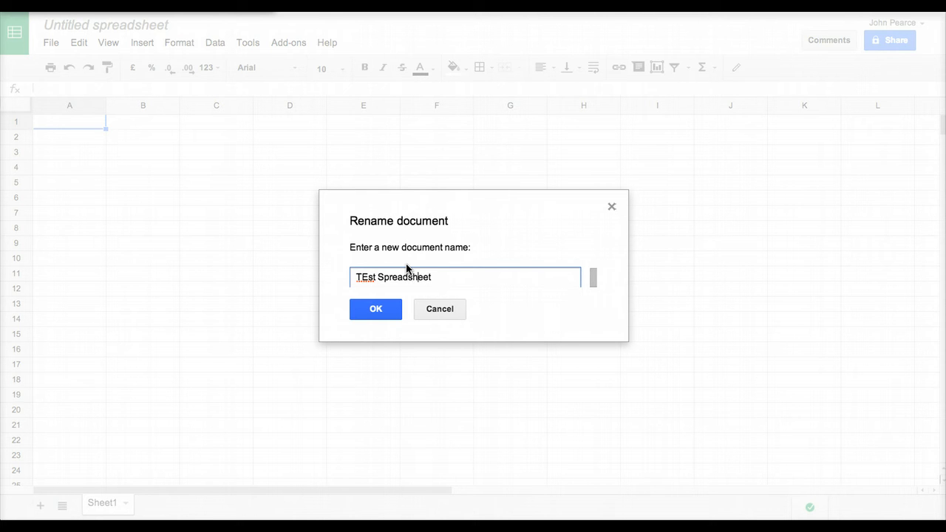
pyautogui.press('Backspace')
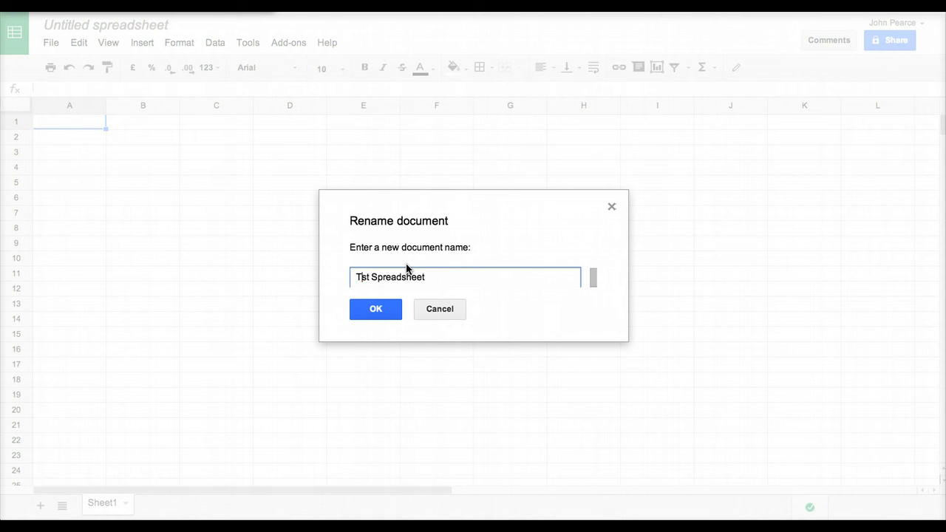
pyautogui.click(375, 308)
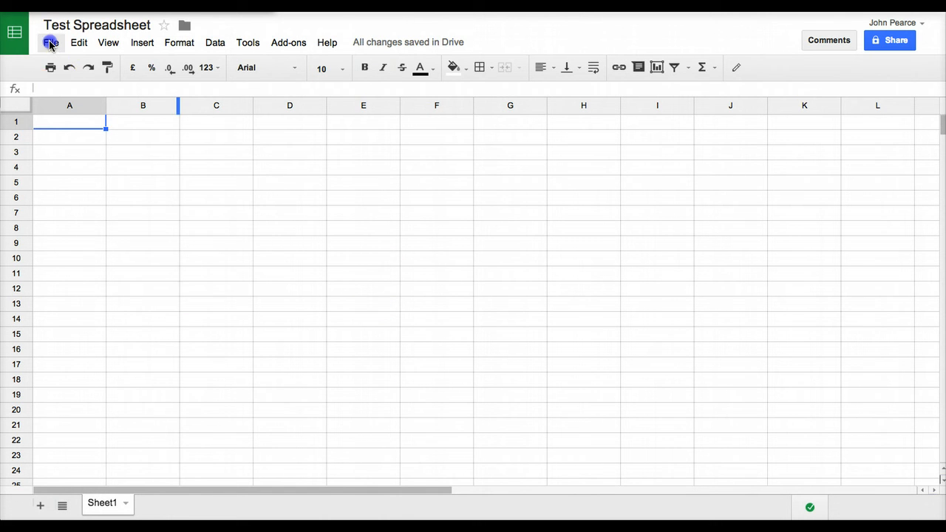
# Step: Enter January in A1 and February in B1 as the first month headings
pyautogui.click(50, 42)
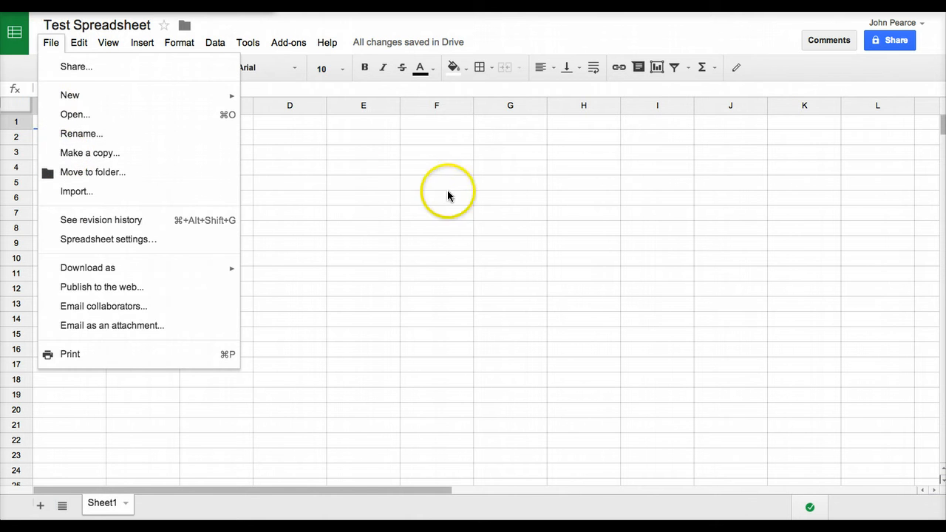
pyautogui.click(436, 198)
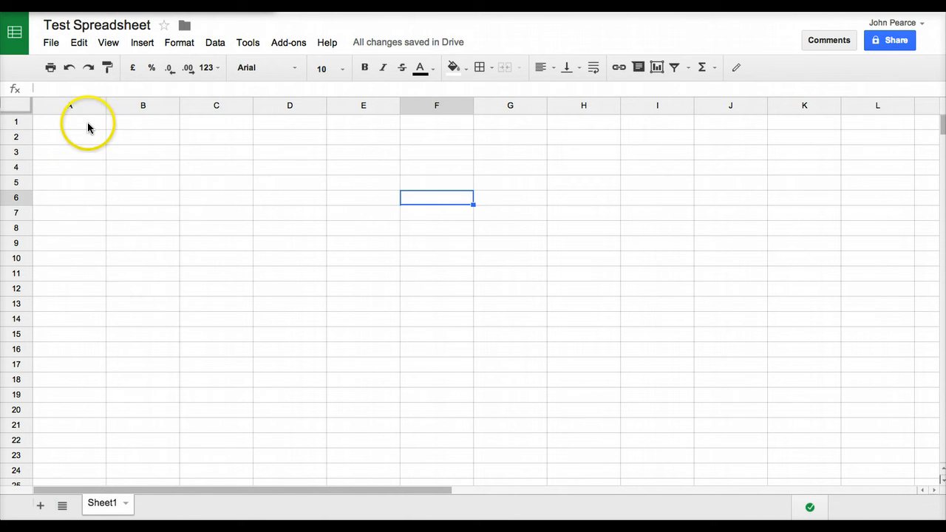
pyautogui.click(69, 121)
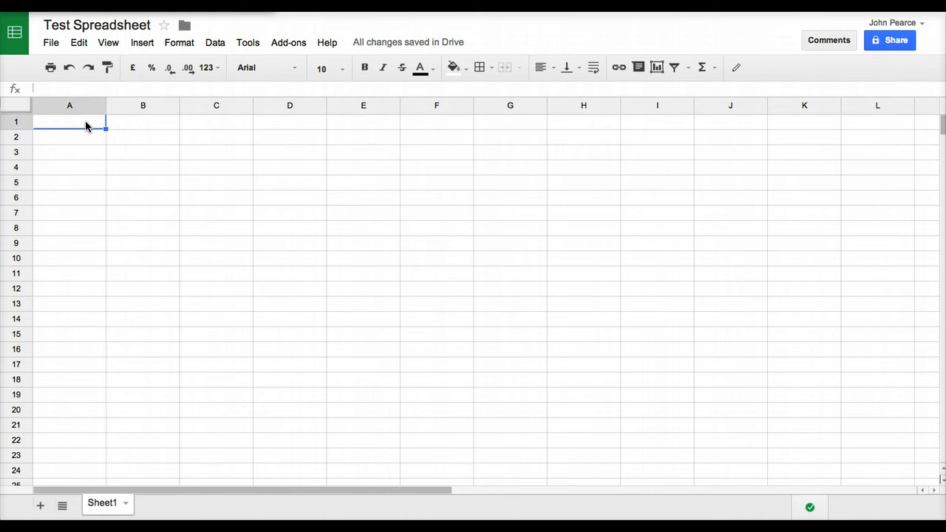
pyautogui.write('January')
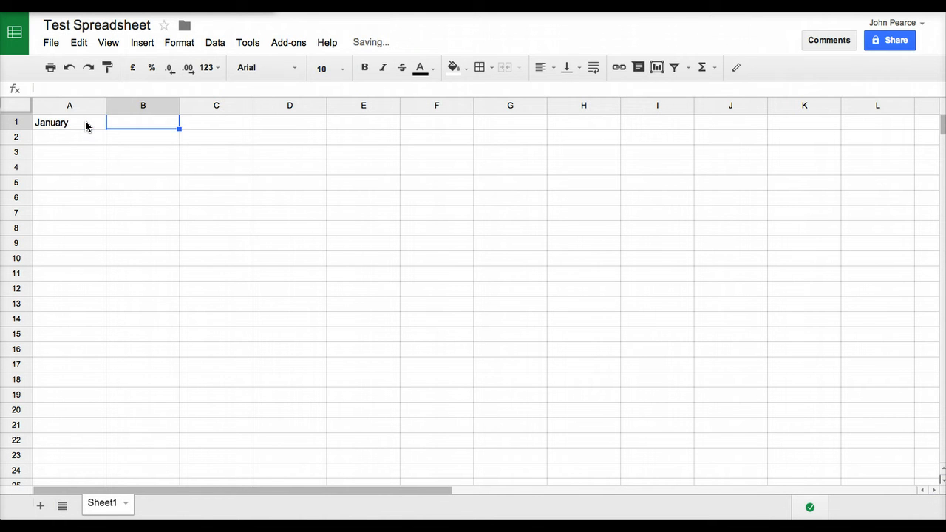
pyautogui.write('February')
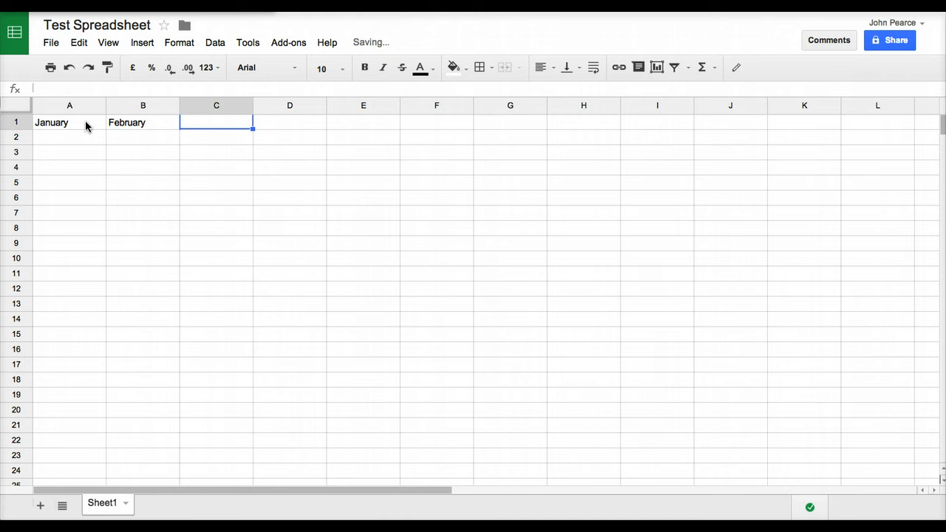
# Step: Extend the A1:B1 month series rightward through December in column L
pyautogui.click(70, 121)
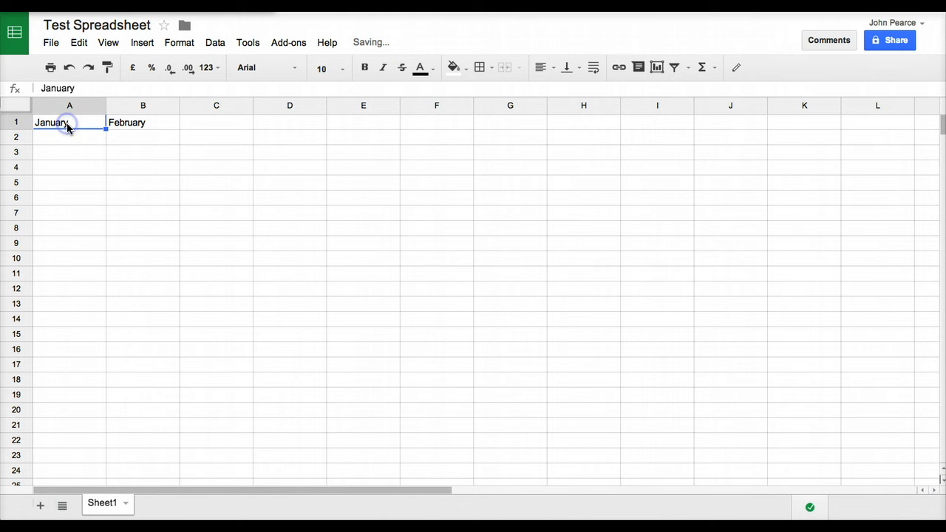
pyautogui.moveTo(69, 121); pyautogui.dragTo(141, 121)
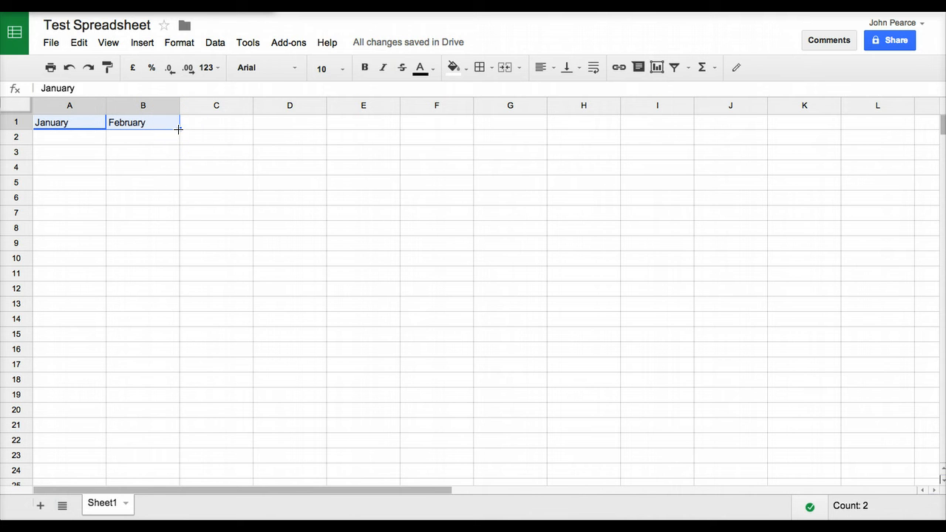
pyautogui.moveTo(179, 130); pyautogui.dragTo(543, 133)
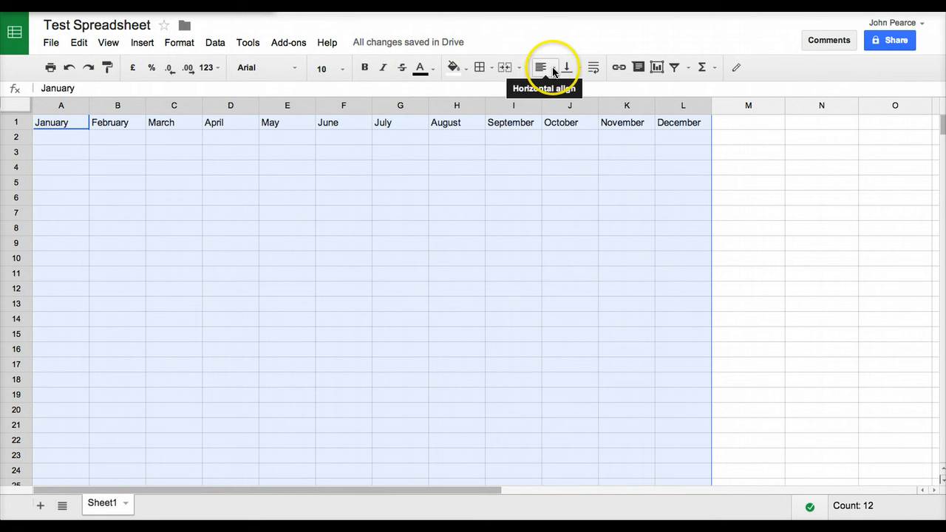
# Step: Centre the month headings horizontally and vertically and make them bold
pyautogui.click(544, 68)
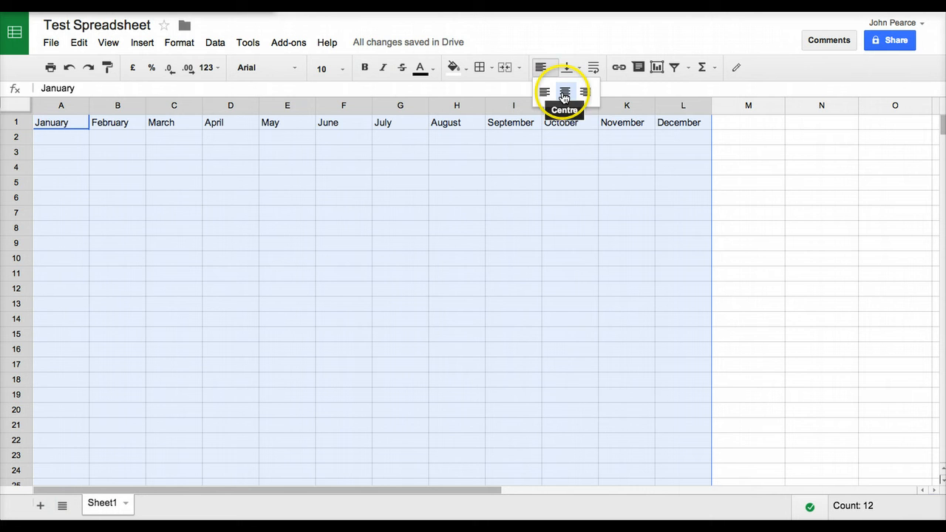
pyautogui.click(564, 91)
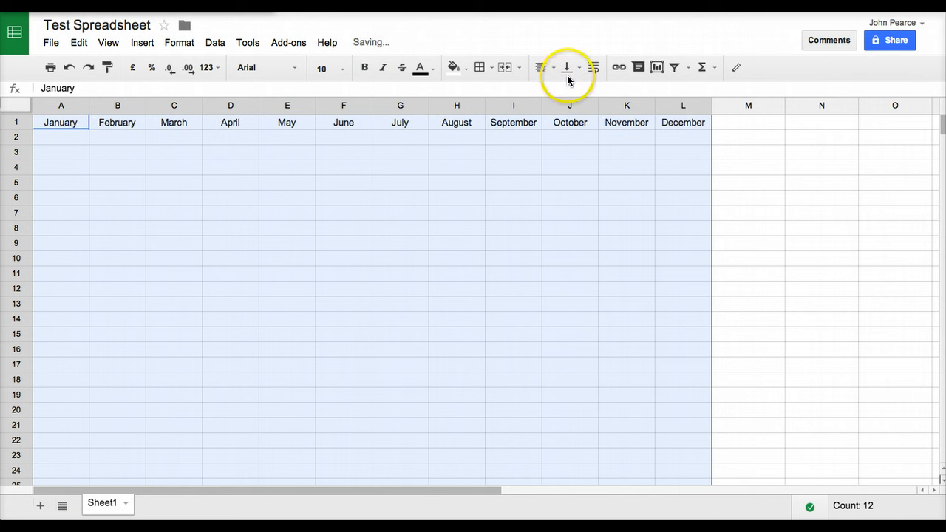
pyautogui.click(567, 68)
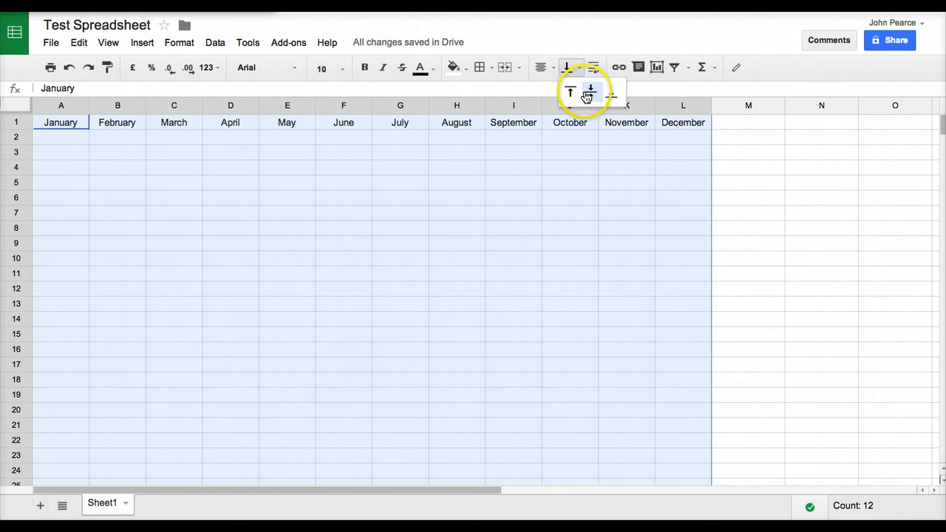
pyautogui.click(588, 91)
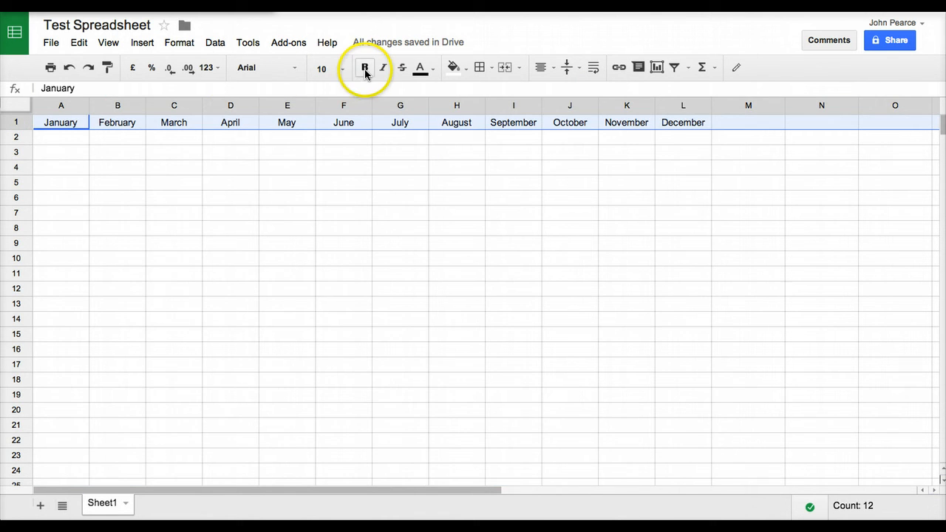
pyautogui.click(363, 68)
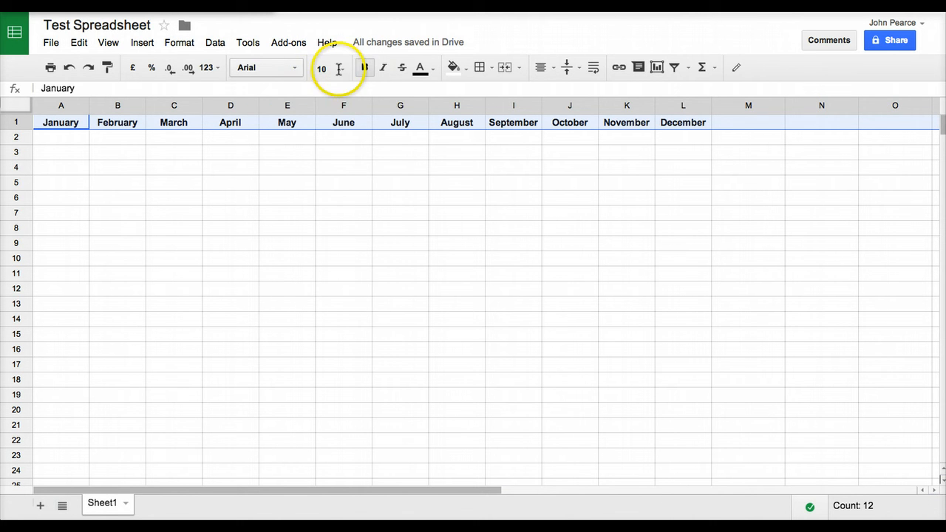
# Step: Colour the month heading text red and give the header cells a yellow fill
pyautogui.click(419, 68)
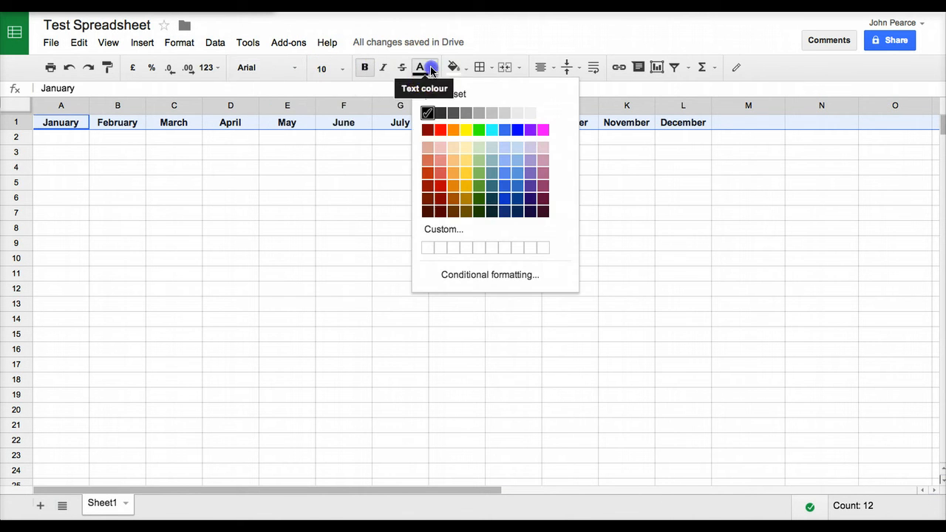
pyautogui.click(440, 130)
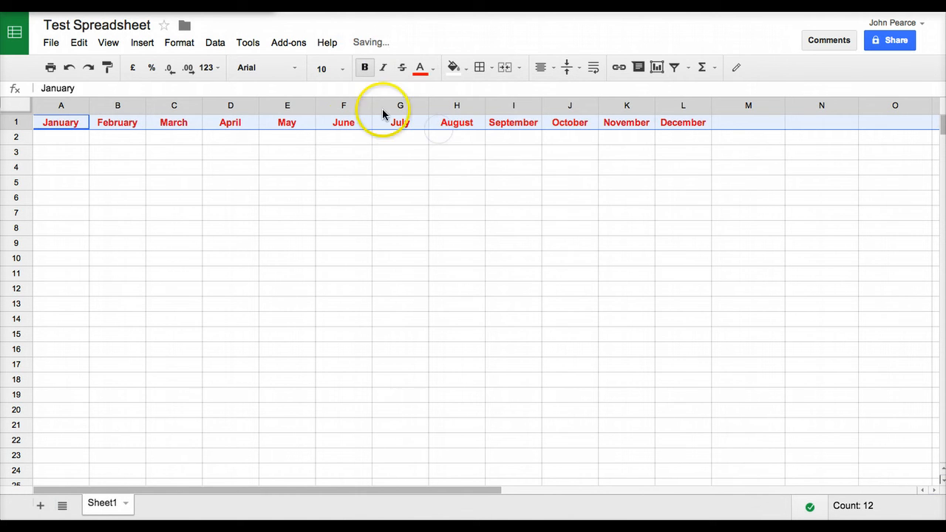
pyautogui.click(452, 68)
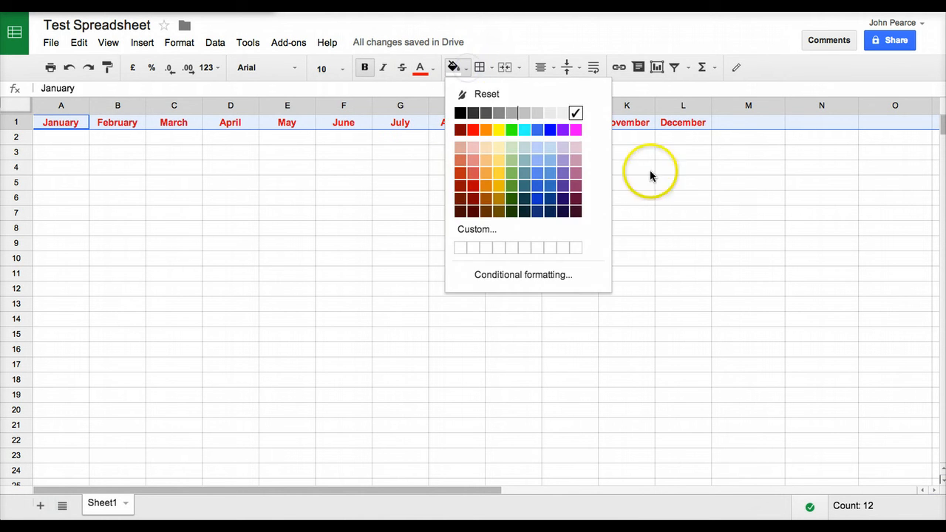
pyautogui.click(399, 121)
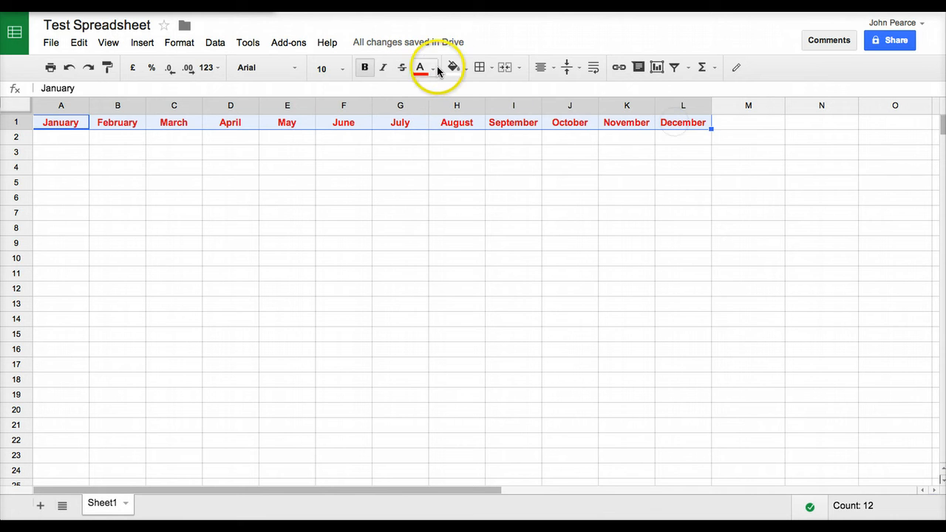
pyautogui.click(464, 68)
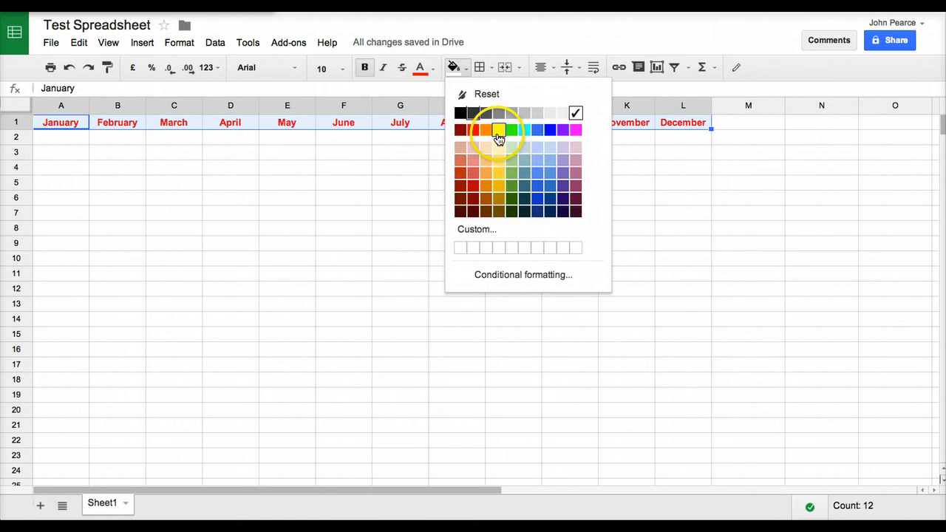
pyautogui.click(495, 130)
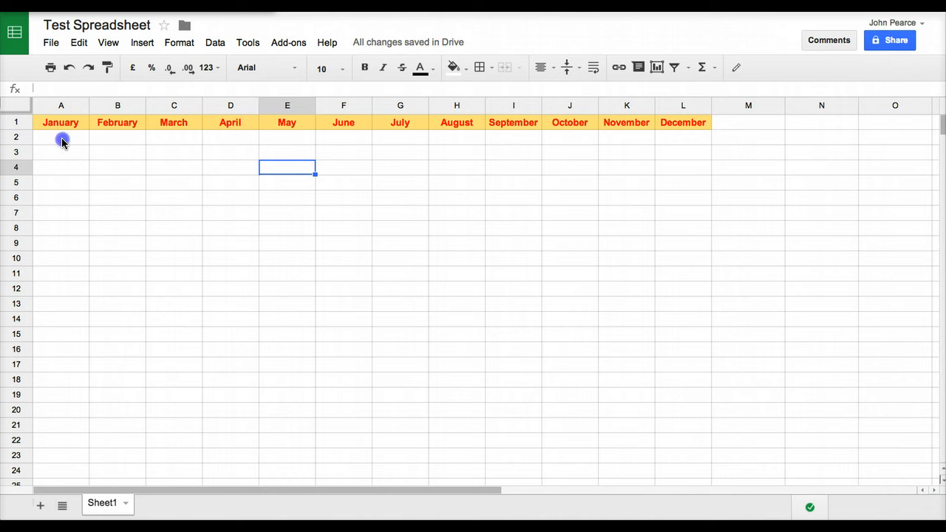
# Step: Enter 34, 56, 34.6, 78, 23 and 23.9 under January through June in row 2
pyautogui.write('34')
pyautogui.click(230, 137)
pyautogui.write('78')
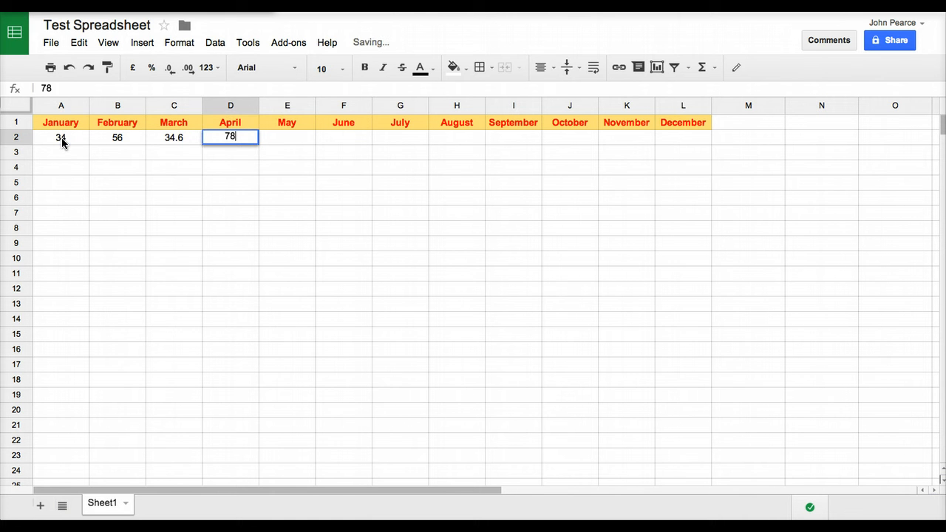
pyautogui.write('234')
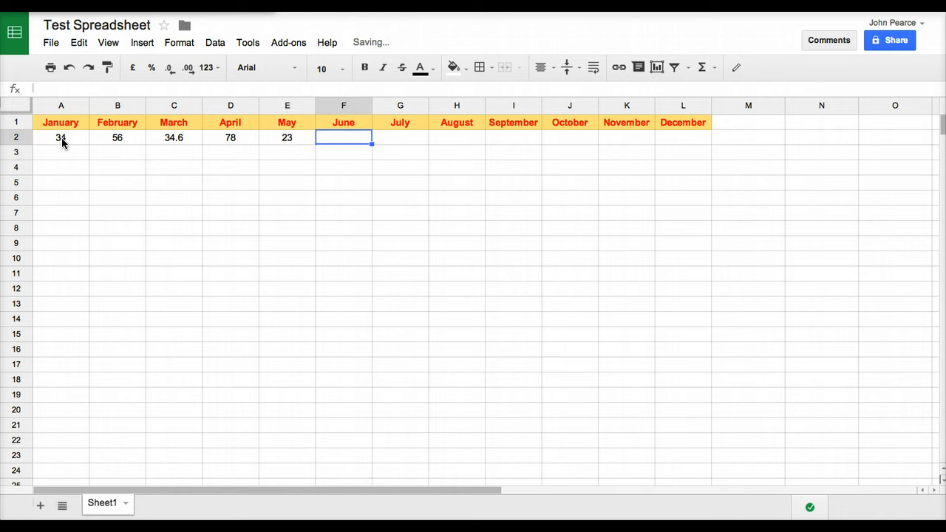
pyautogui.write('23.9')
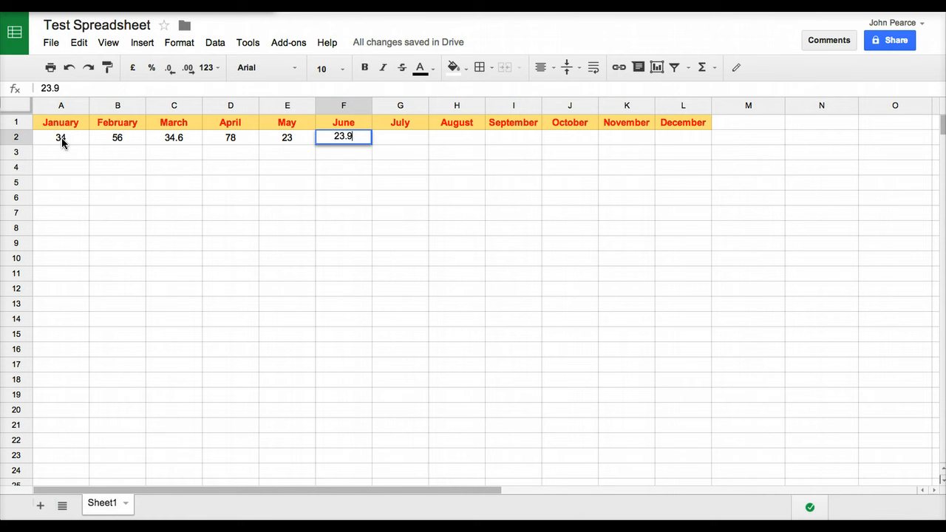
pyautogui.click(230, 183)
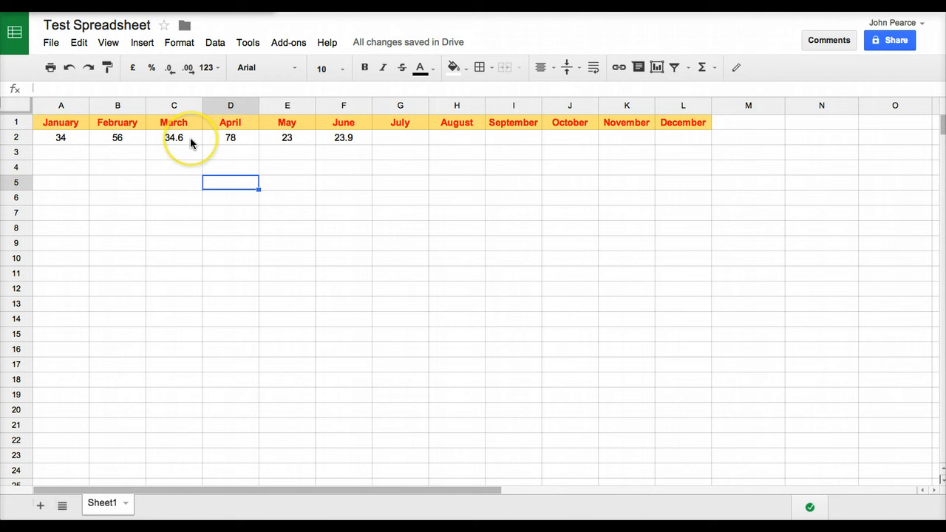
pyautogui.moveTo(24, 140)
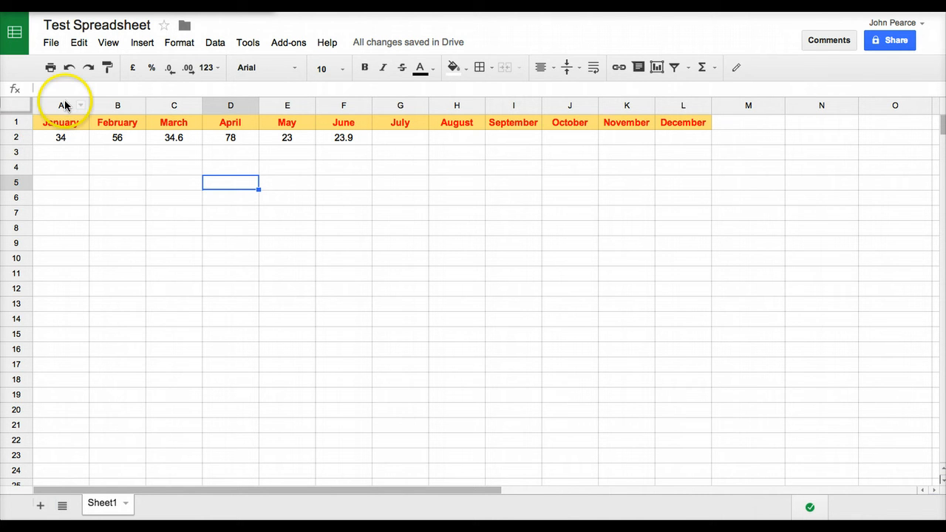
# Step: Insert a column before January and label row 2 as Earnings in A2
pyautogui.rightClick(62, 105)
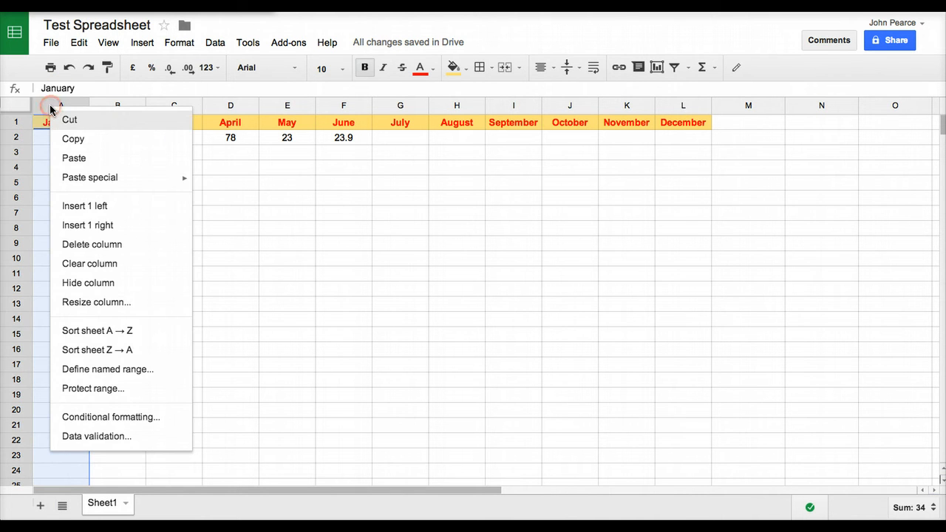
pyautogui.moveTo(91, 212)
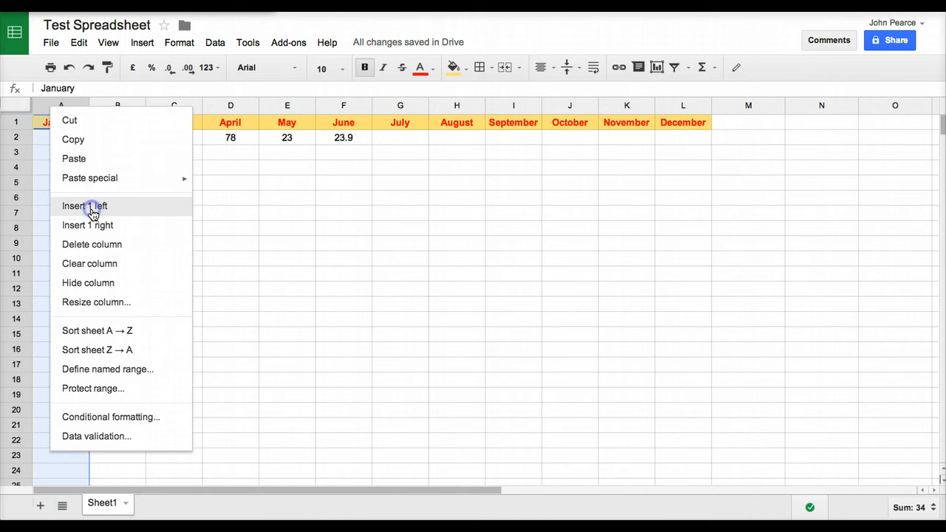
pyautogui.click(83, 205)
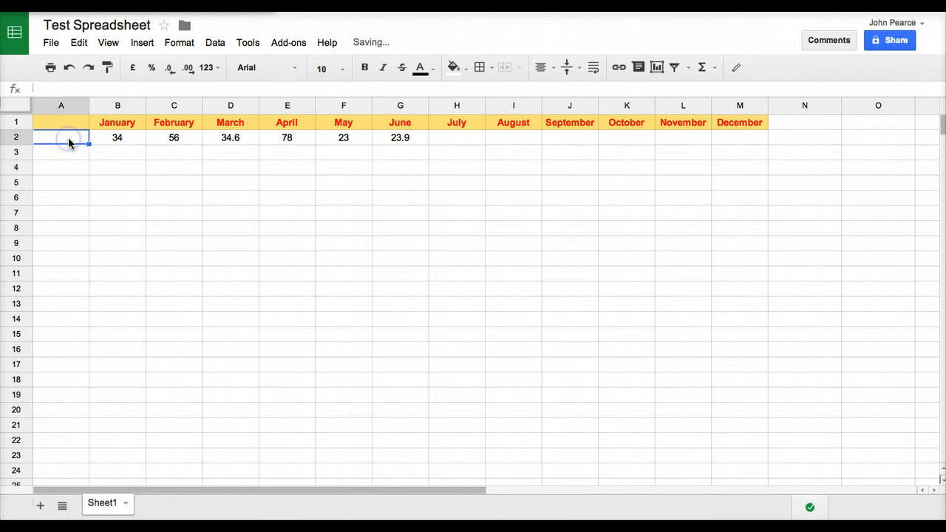
pyautogui.write('Earn')
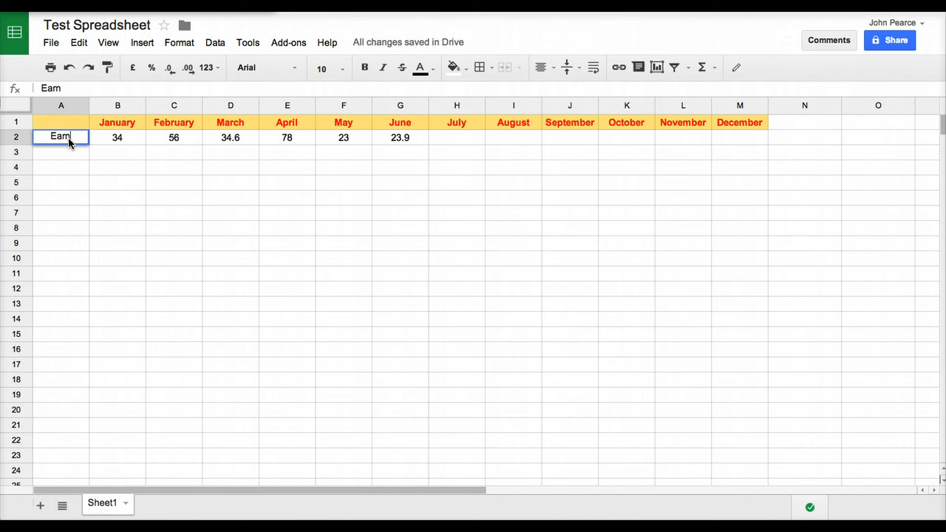
pyautogui.write('ings')
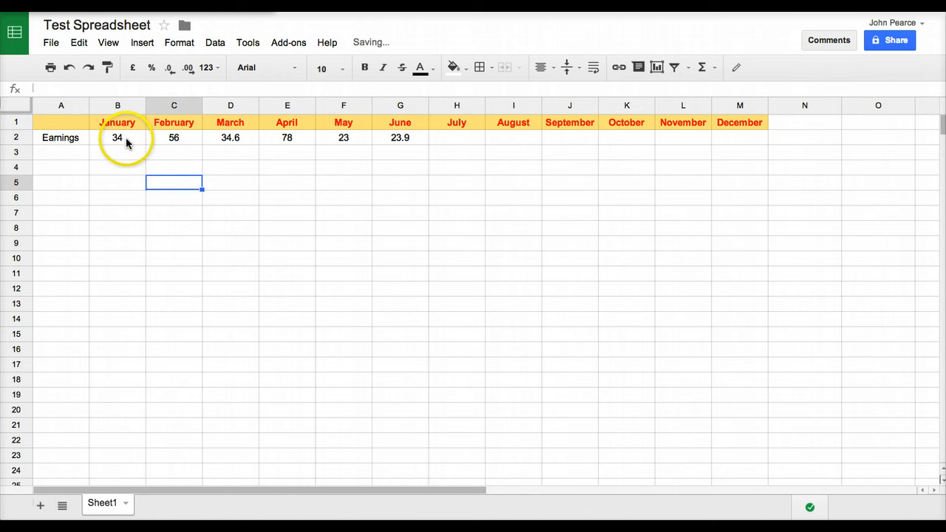
pyautogui.moveTo(118, 137); pyautogui.dragTo(738, 137)
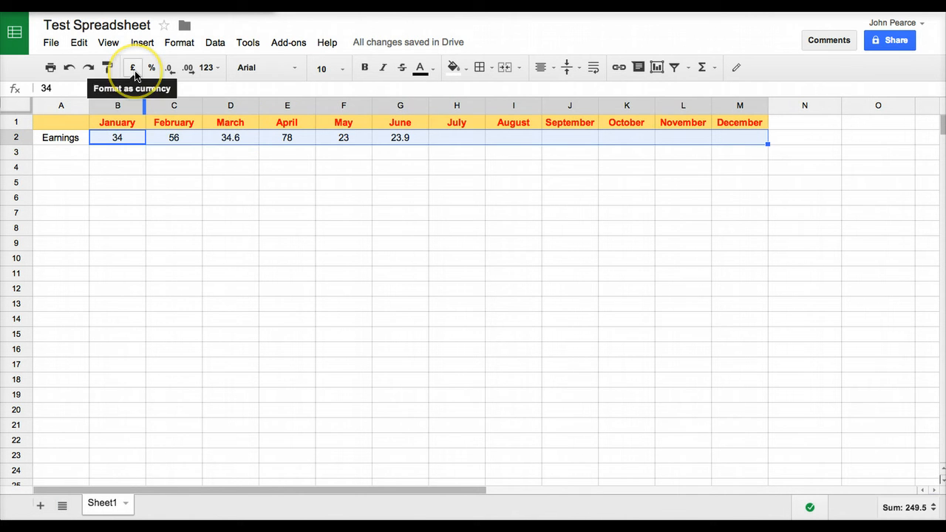
# Step: Format the row 2 earnings as currency, shown in pounds from £34.00 to £23.90
pyautogui.click(133, 68)
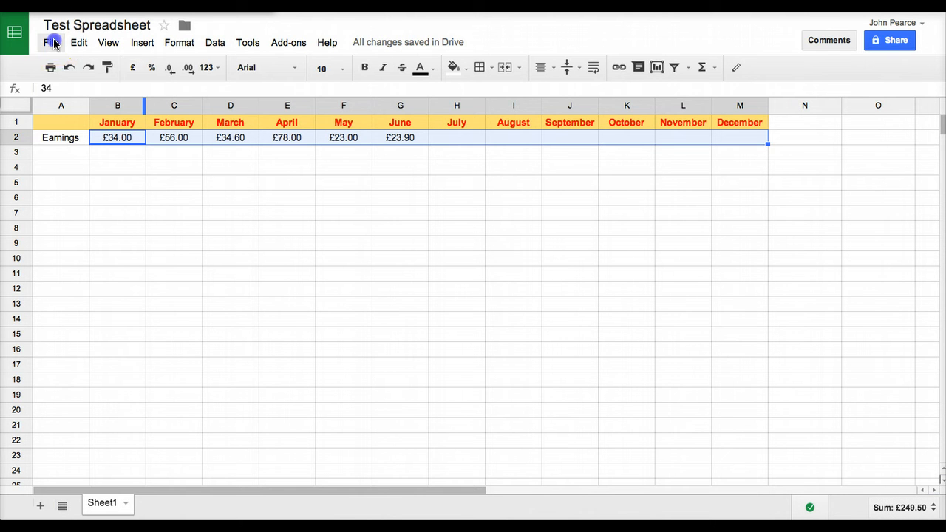
pyautogui.click(50, 41)
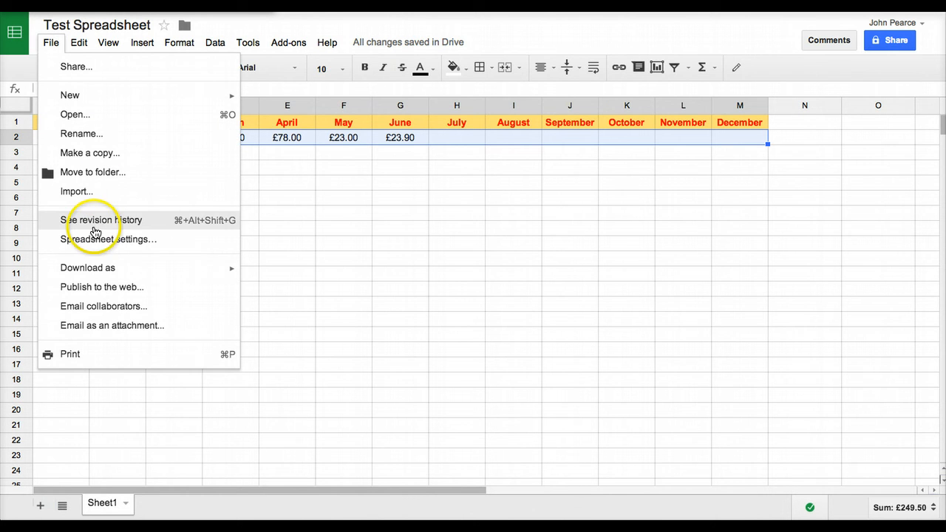
pyautogui.moveTo(96, 239)
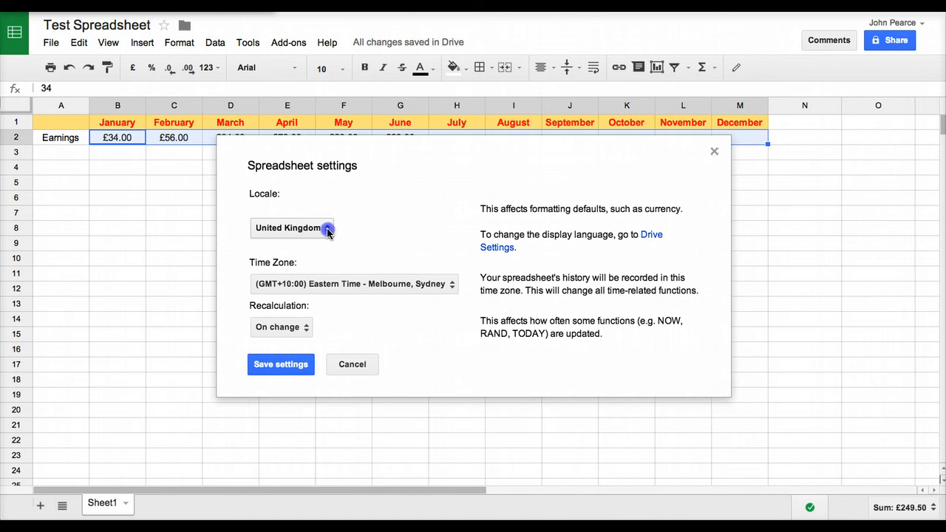
# Step: Change the spreadsheet locale from United Kingdom to Australia and save the settings
pyautogui.click(293, 227)
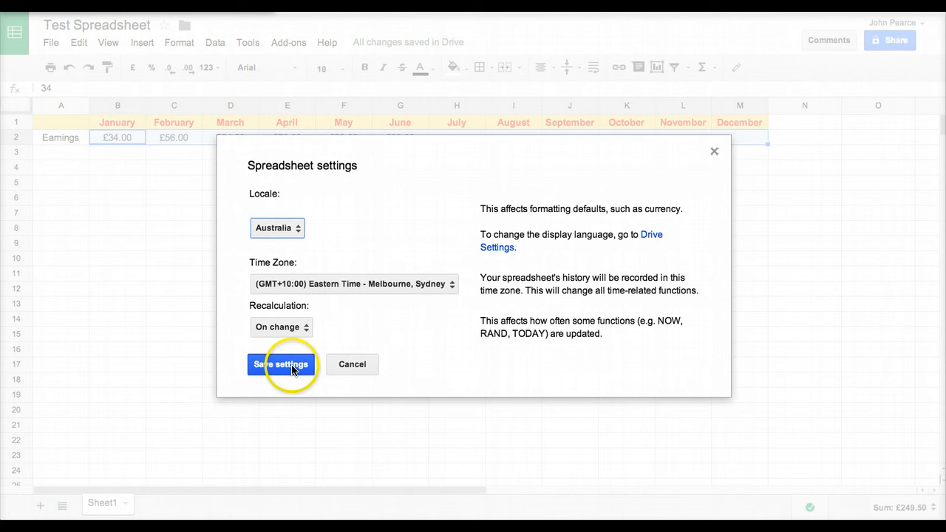
pyautogui.click(281, 363)
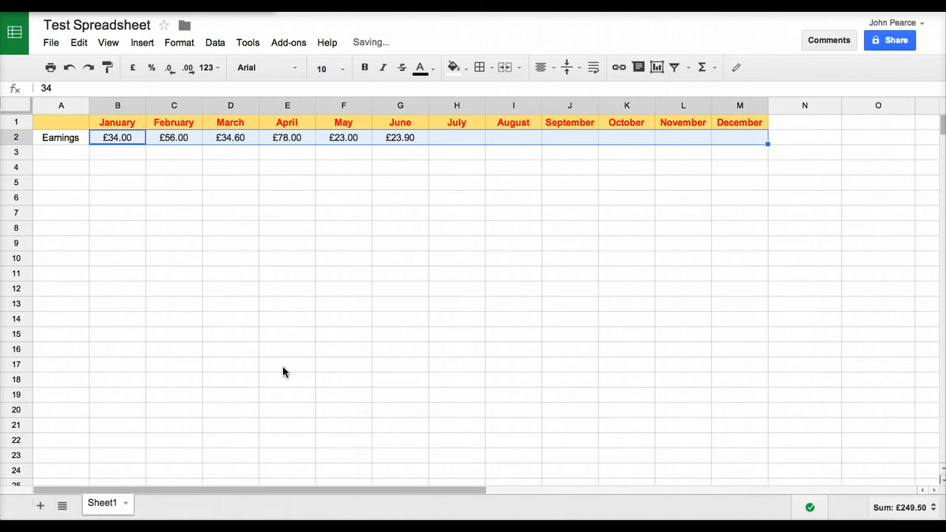
# Step: Reformat the B2:M2 earnings as dollar currency, $34.00 through $23.90
pyautogui.click(117, 137)
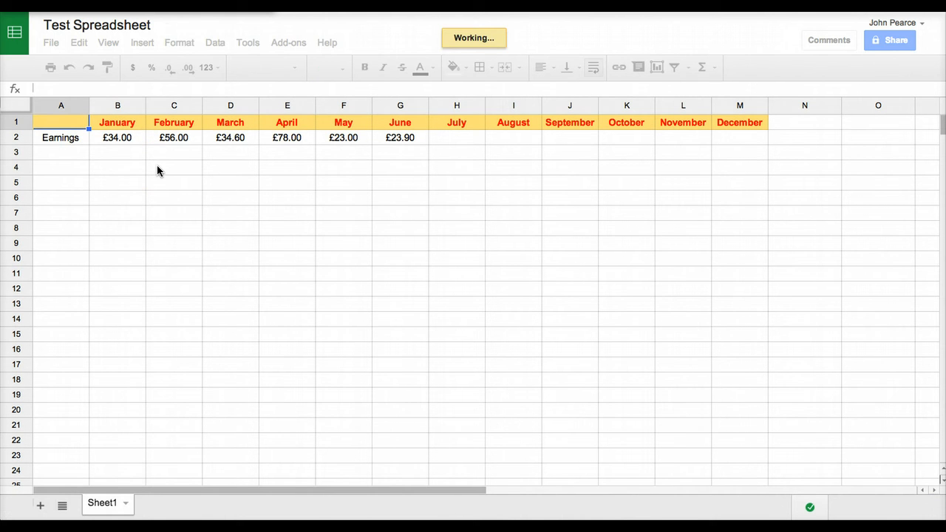
pyautogui.click(117, 121)
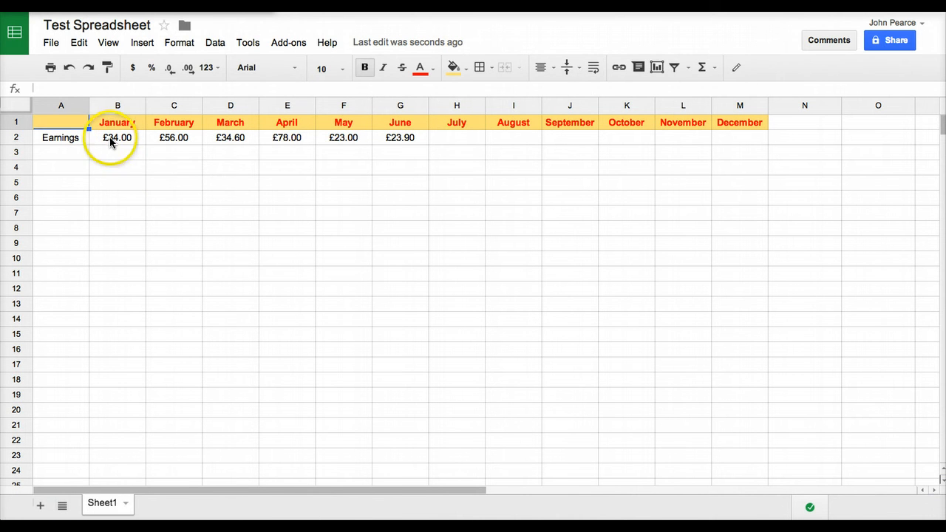
pyautogui.click(117, 137)
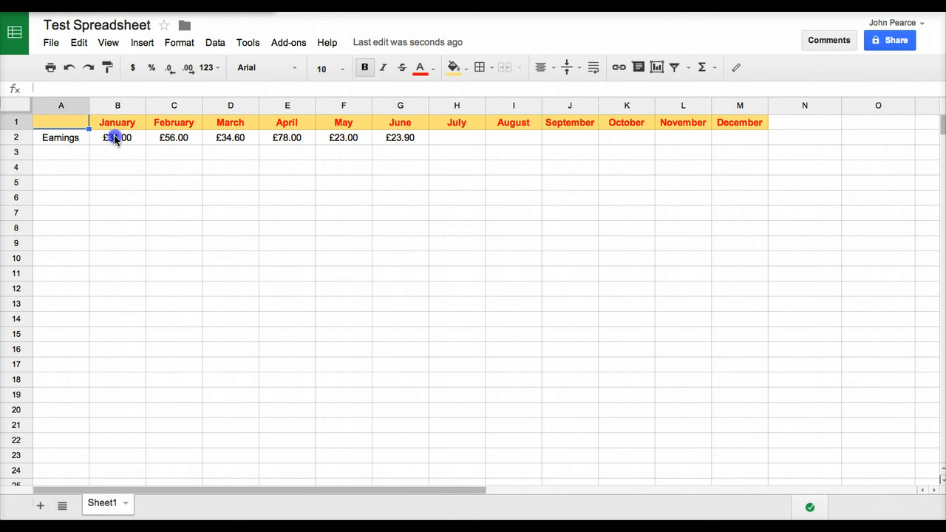
pyautogui.moveTo(117, 138); pyautogui.dragTo(739, 138)
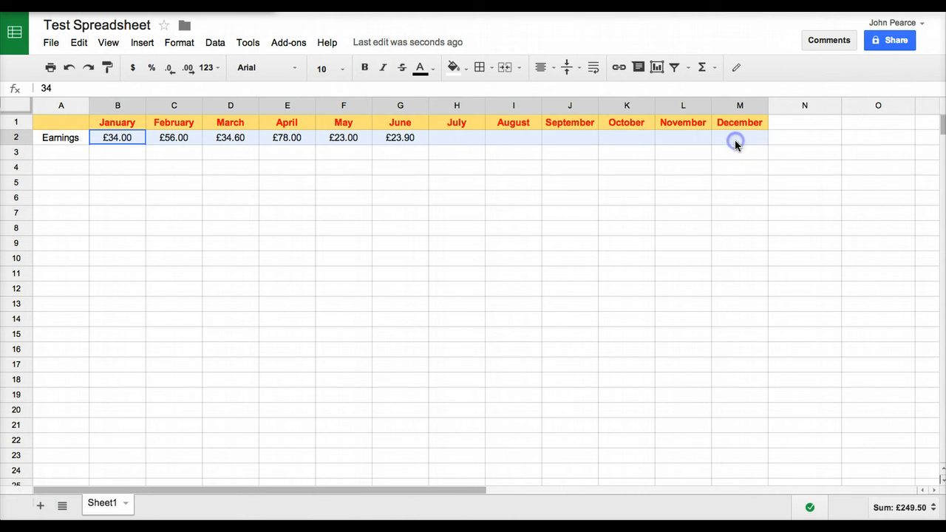
pyautogui.click(133, 68)
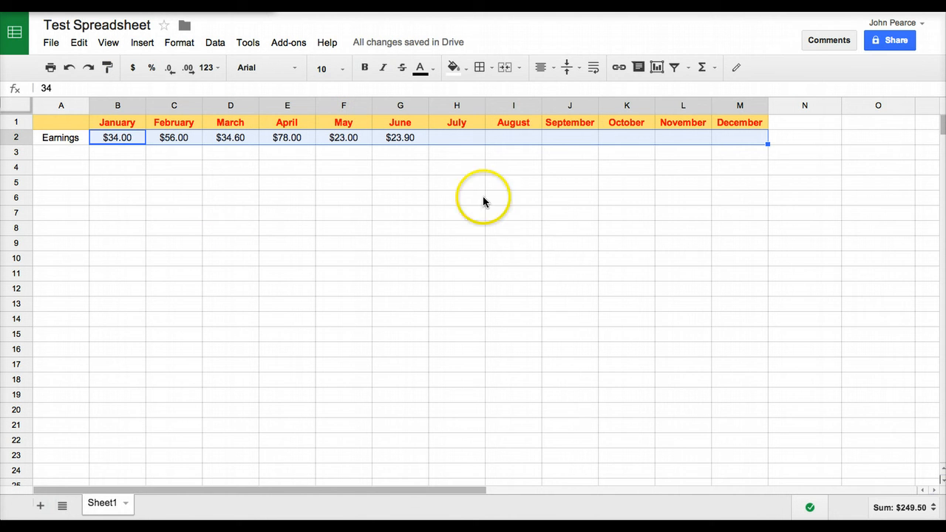
pyautogui.click(804, 138)
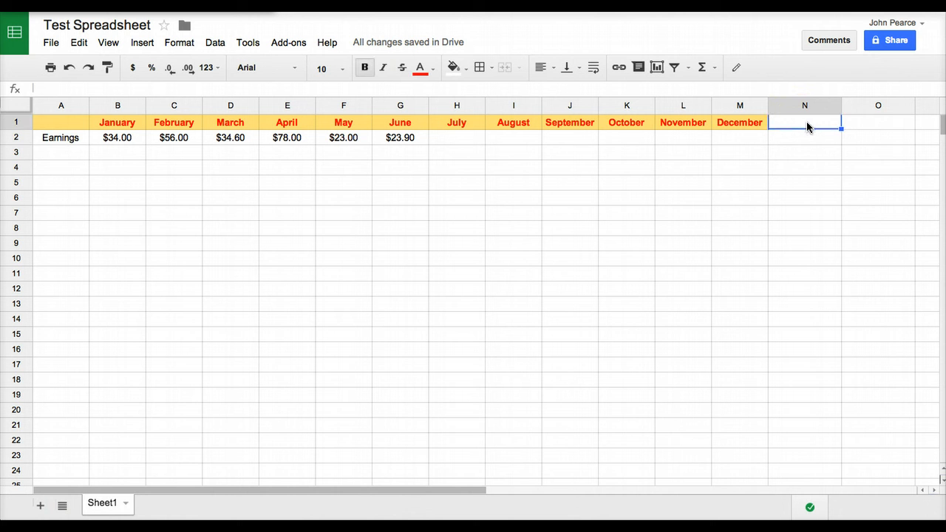
# Step: Add a centred YTD heading in N1 and bring up the quick functions for N2
pyautogui.write('YTD')
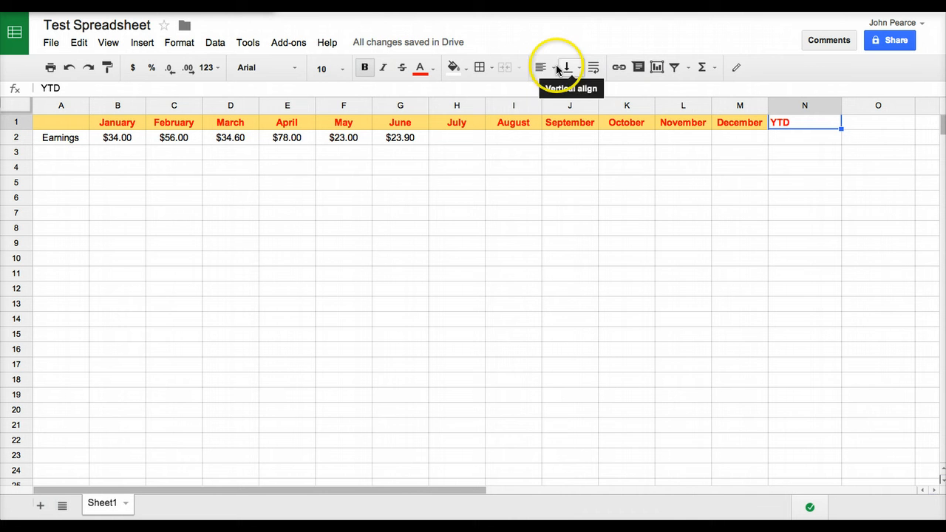
pyautogui.click(563, 68)
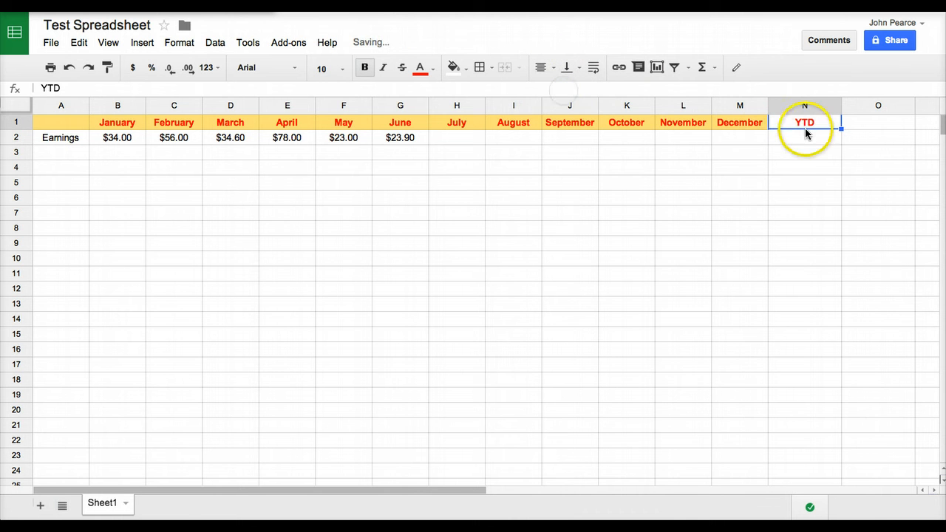
pyautogui.click(804, 137)
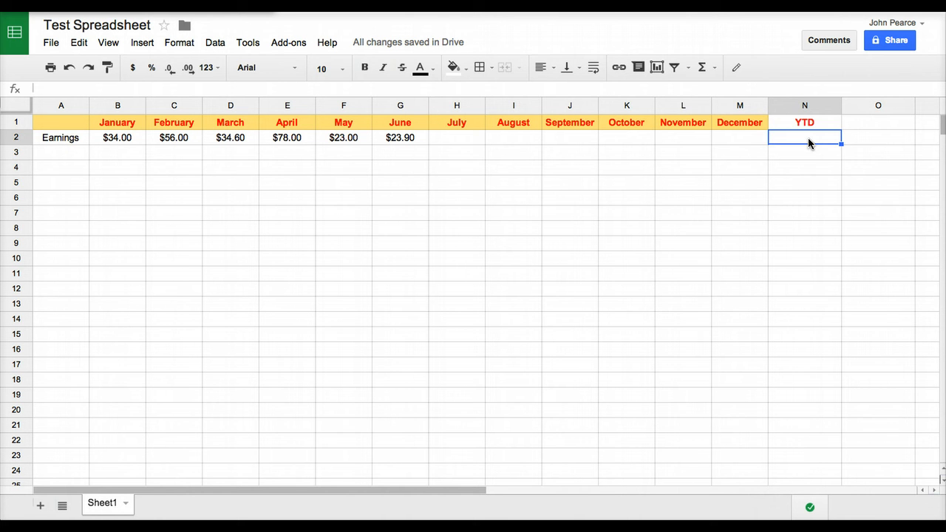
pyautogui.click(701, 68)
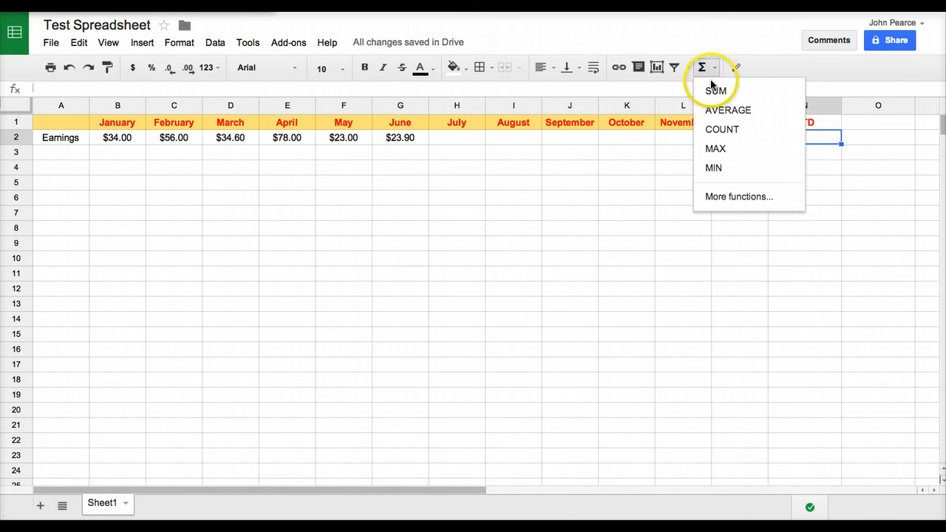
# Step: Total the monthly earnings B2:G2 in N2 with SUM, giving $249.50, then select A5
pyautogui.click(715, 92)
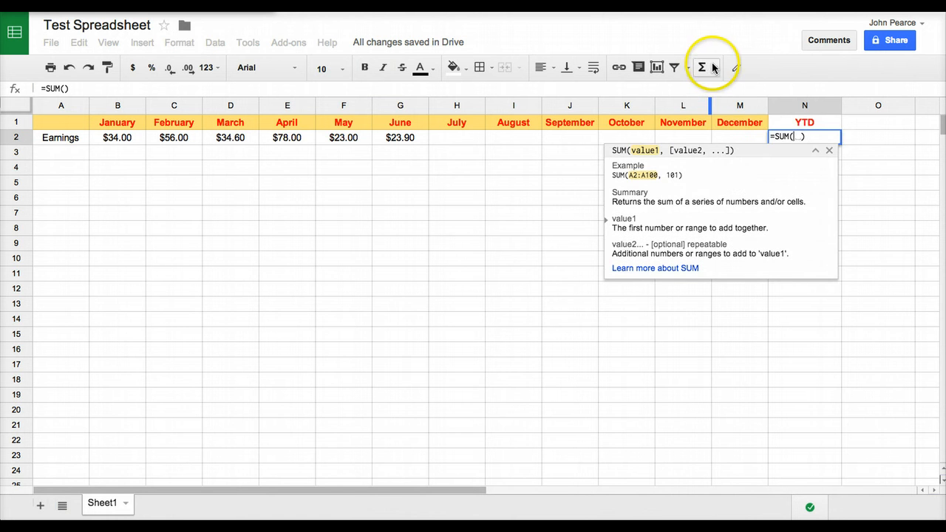
pyautogui.click(700, 68)
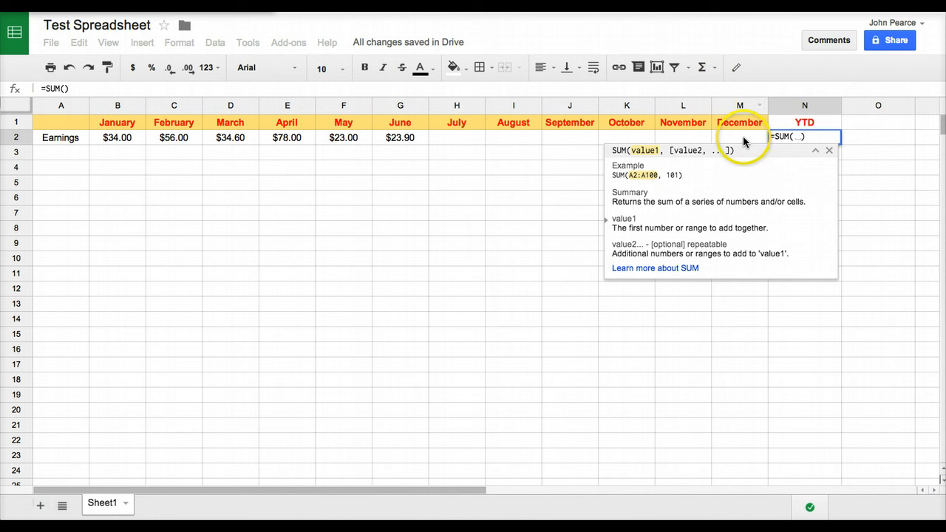
pyautogui.moveTo(170, 138)
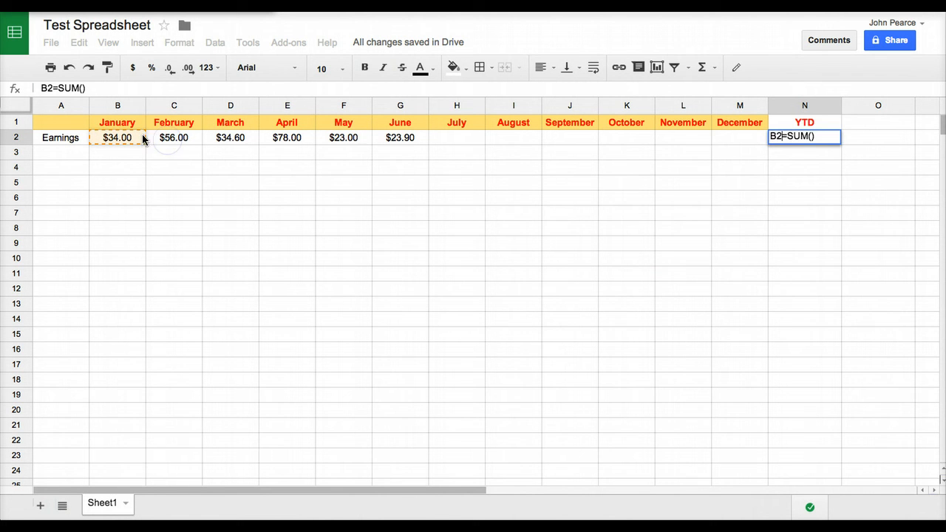
pyautogui.moveTo(751, 140)
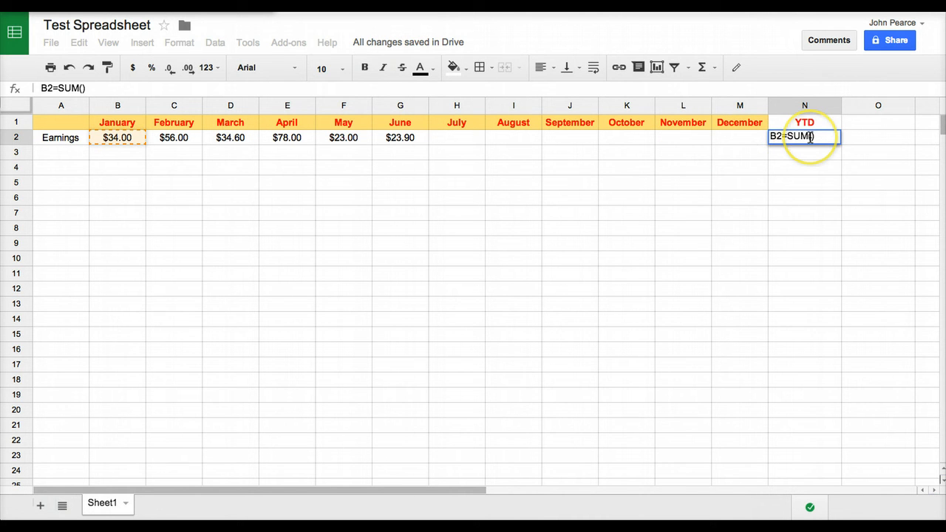
pyautogui.moveTo(103, 91)
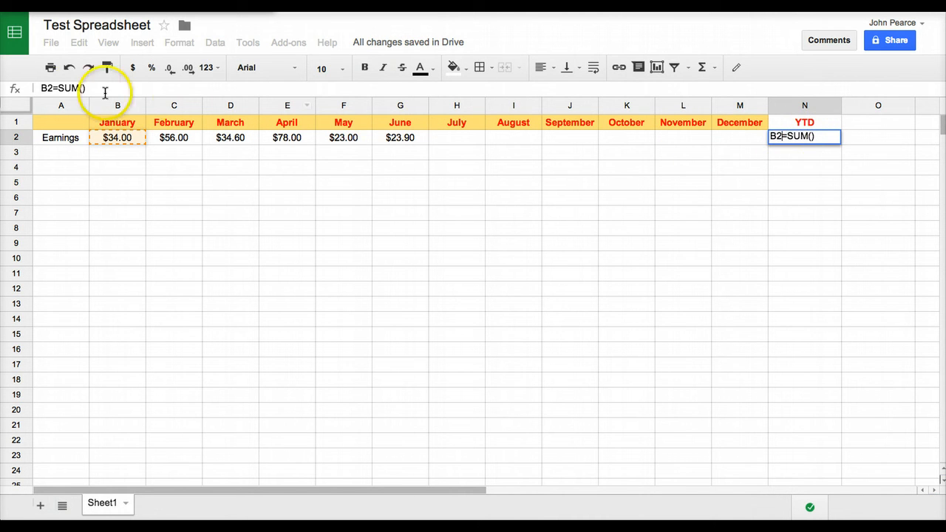
pyautogui.moveTo(125, 92)
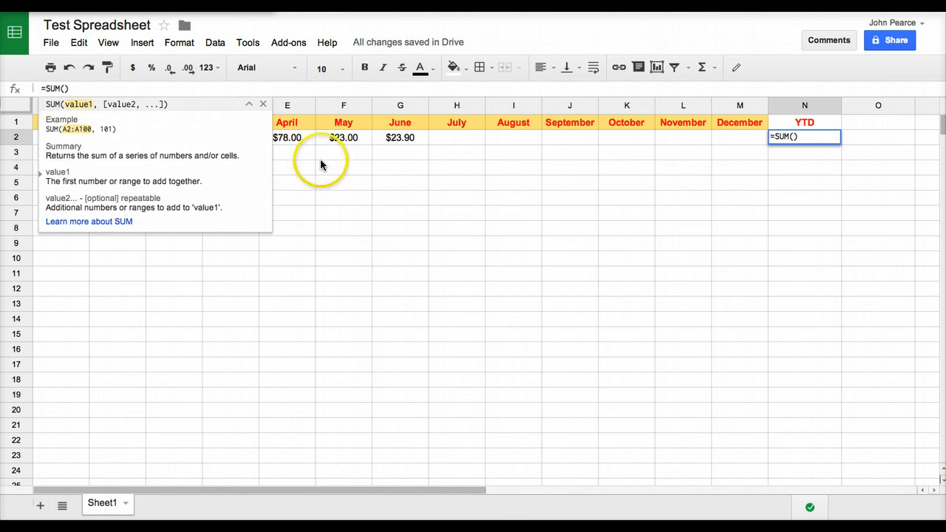
pyautogui.click(739, 136)
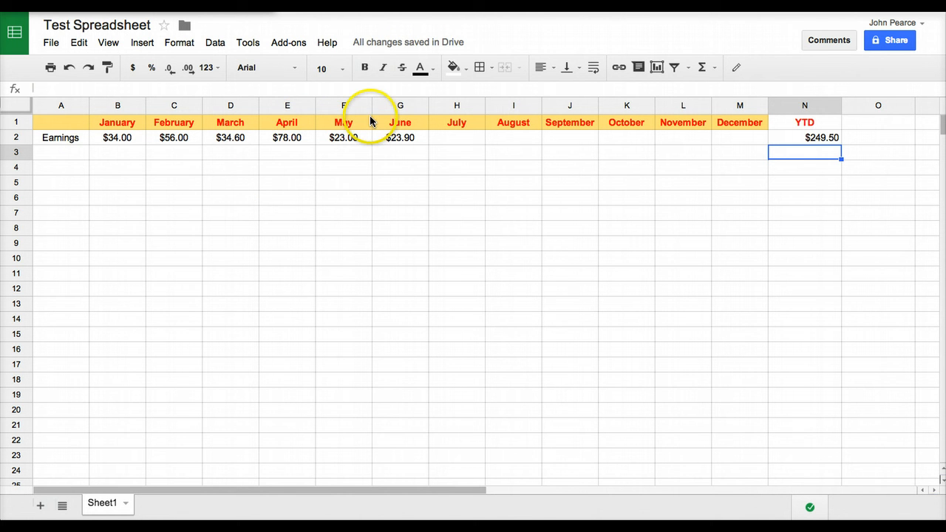
pyautogui.moveTo(506, 169)
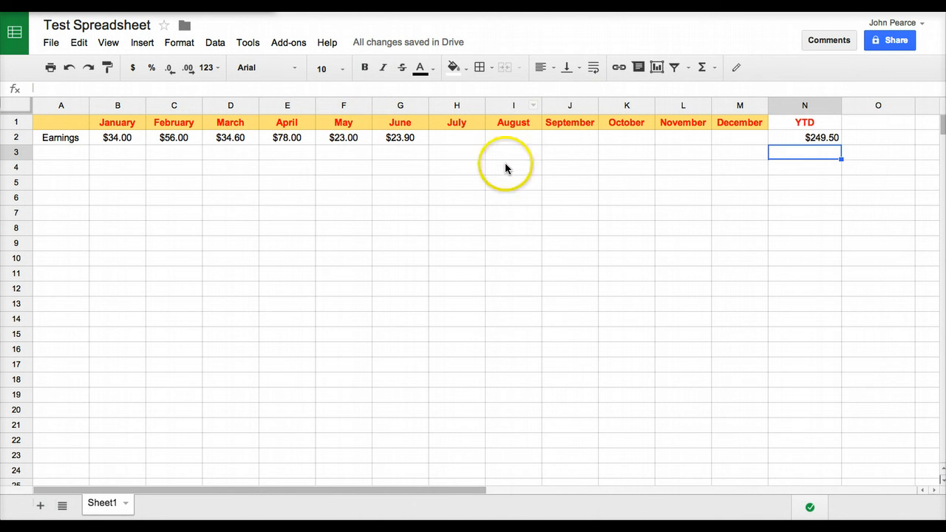
pyautogui.moveTo(126, 189)
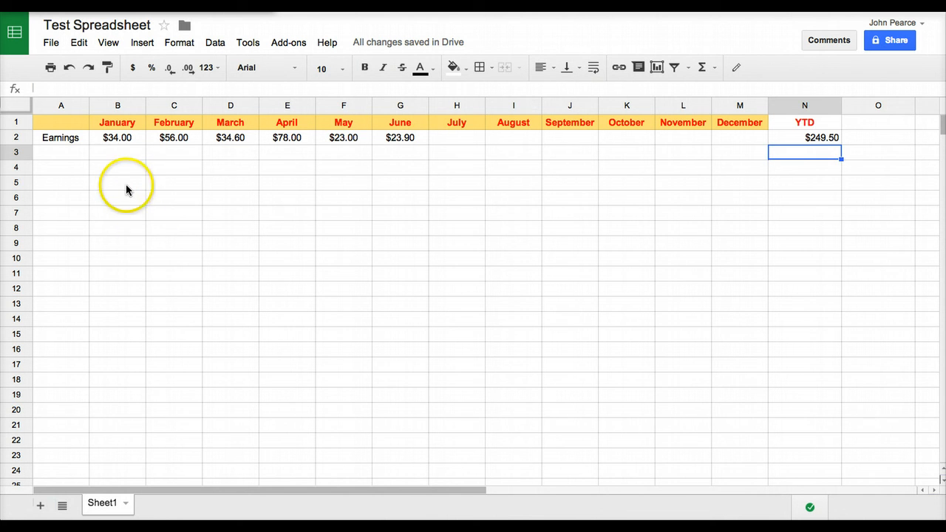
pyautogui.click(62, 181)
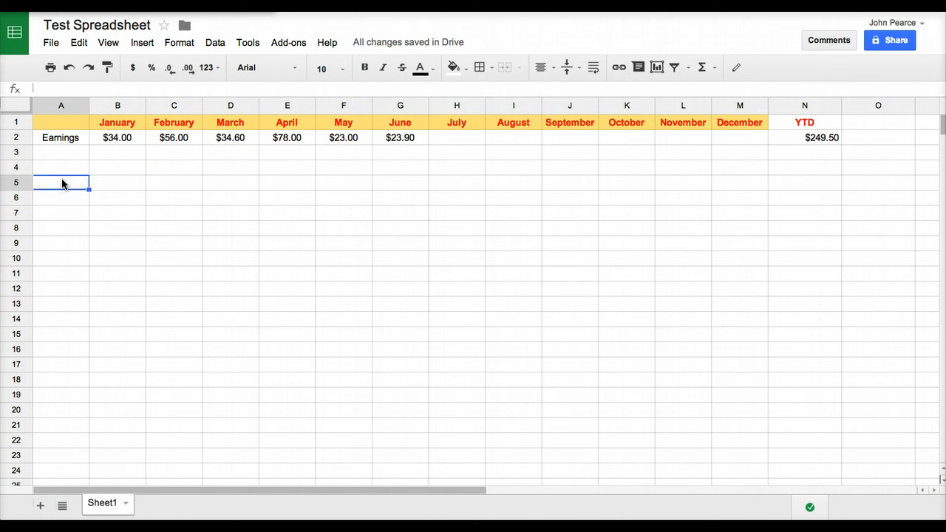
# Step: Enter the note "This is the spreadsheet all about our earnings" in A5 and merge-centre it across A5:E5
pyautogui.write('This is the')
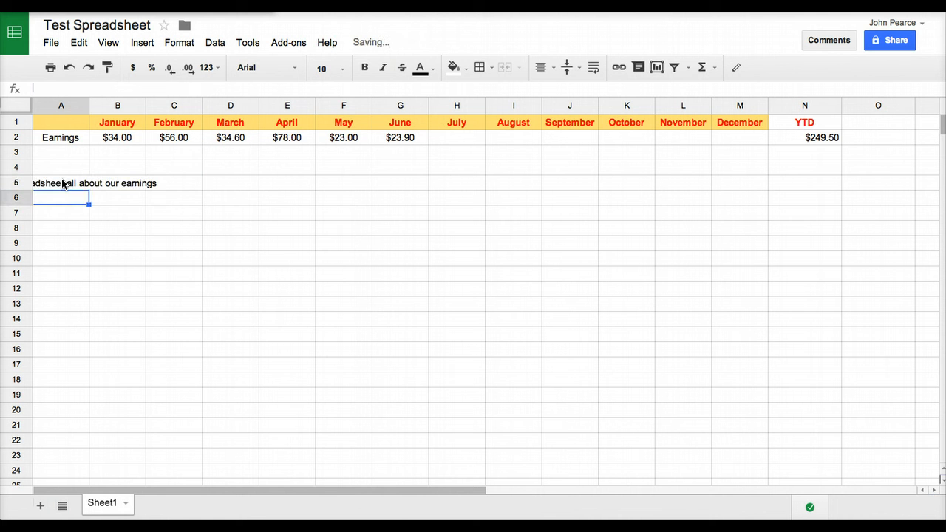
pyautogui.click(61, 183)
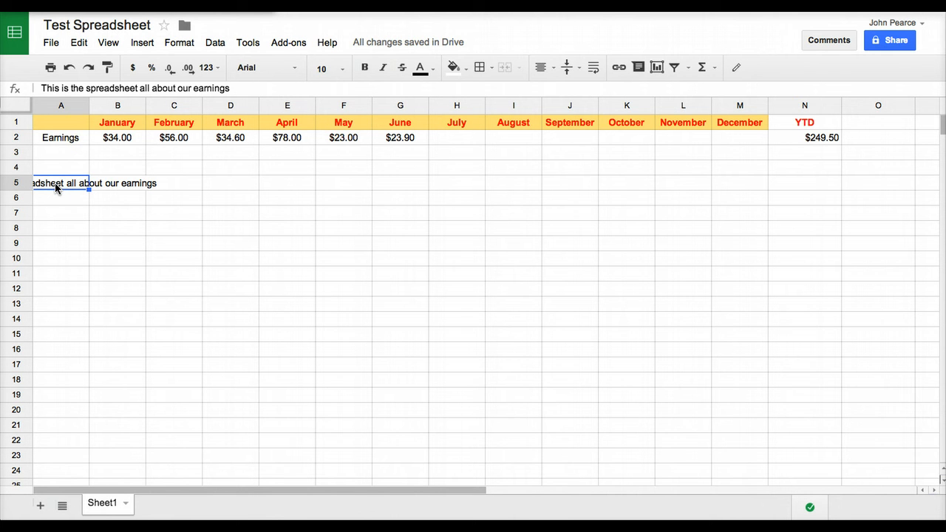
pyautogui.rightClick(59, 183)
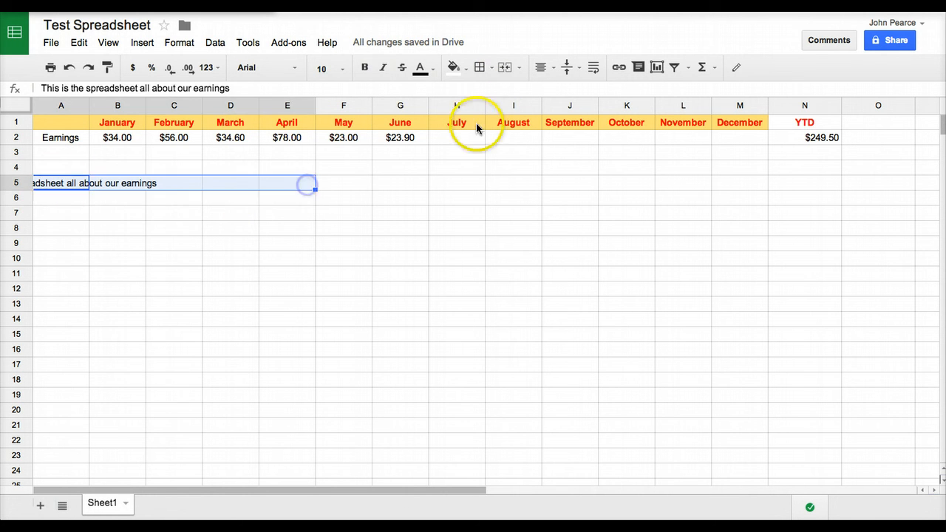
pyautogui.click(505, 68)
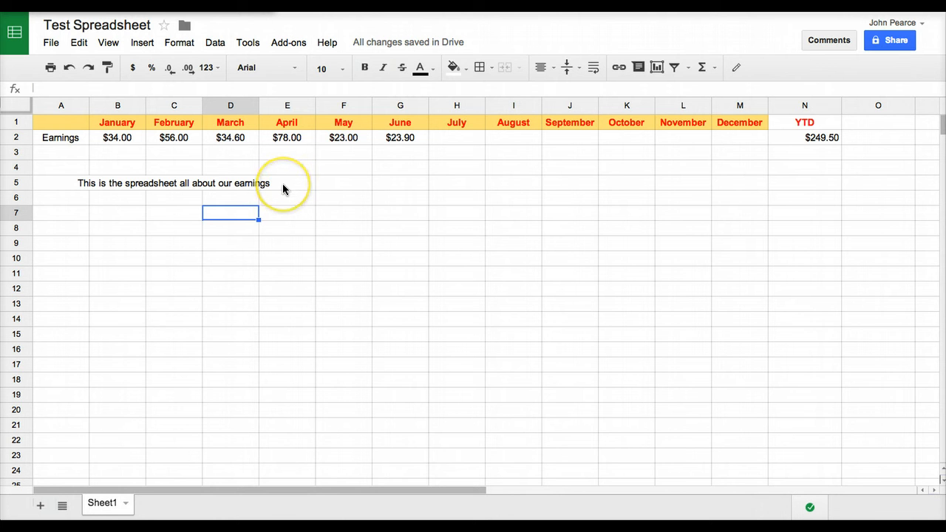
pyautogui.click(170, 183)
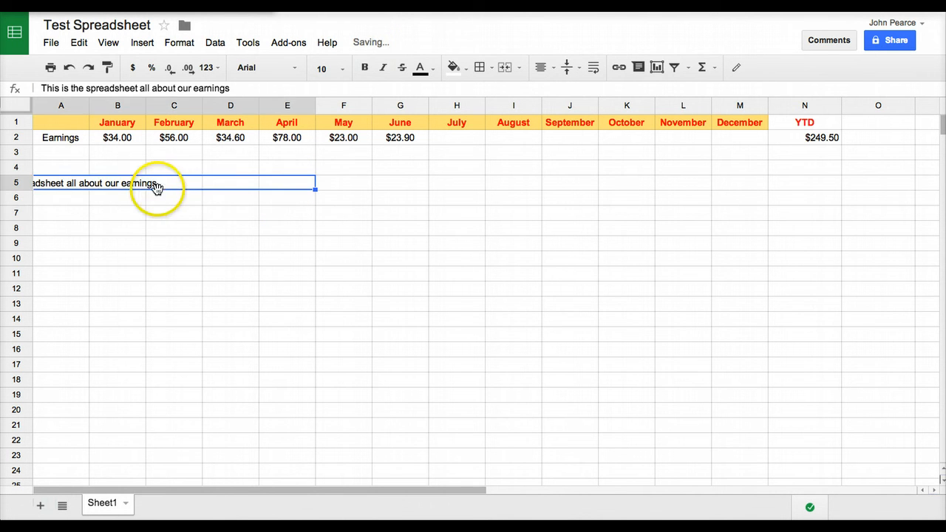
# Step: Unmerge the note, wrap it onto two lines within merged A5:B5, and move to D9
pyautogui.click(116, 183)
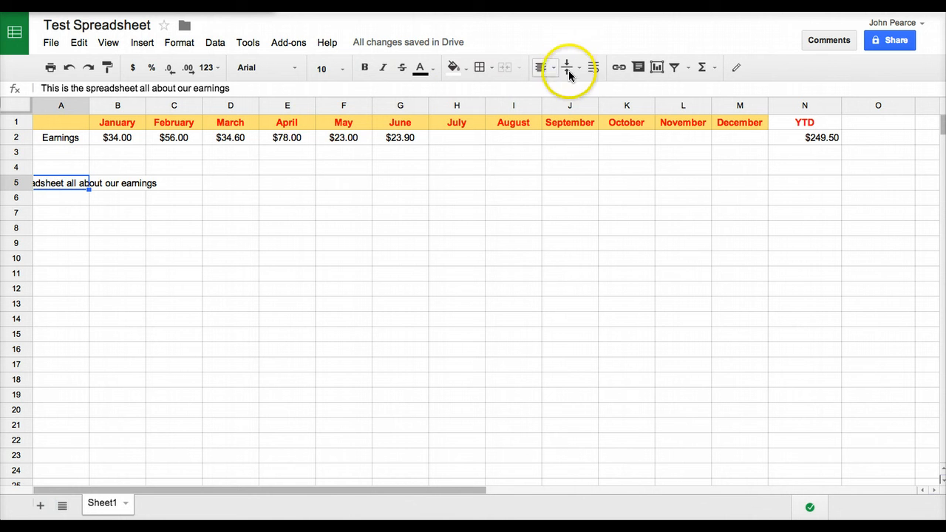
pyautogui.click(594, 68)
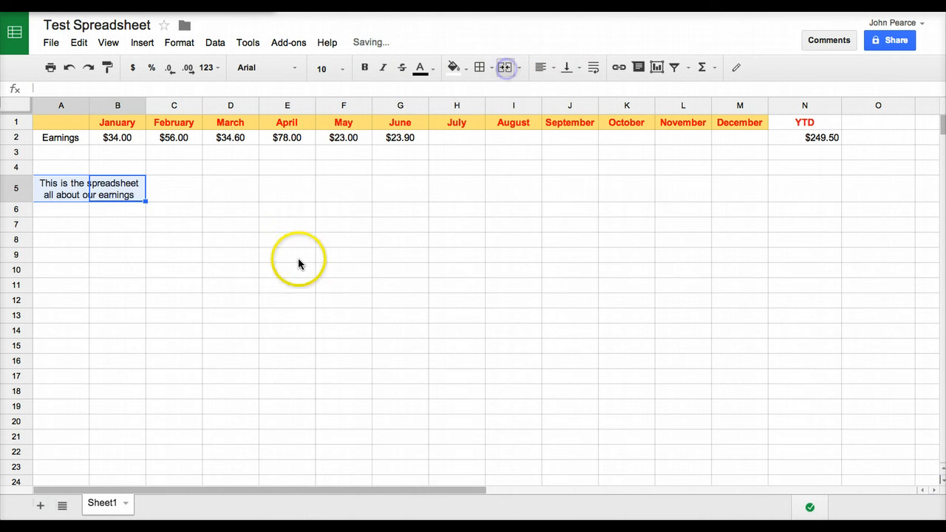
pyautogui.click(231, 254)
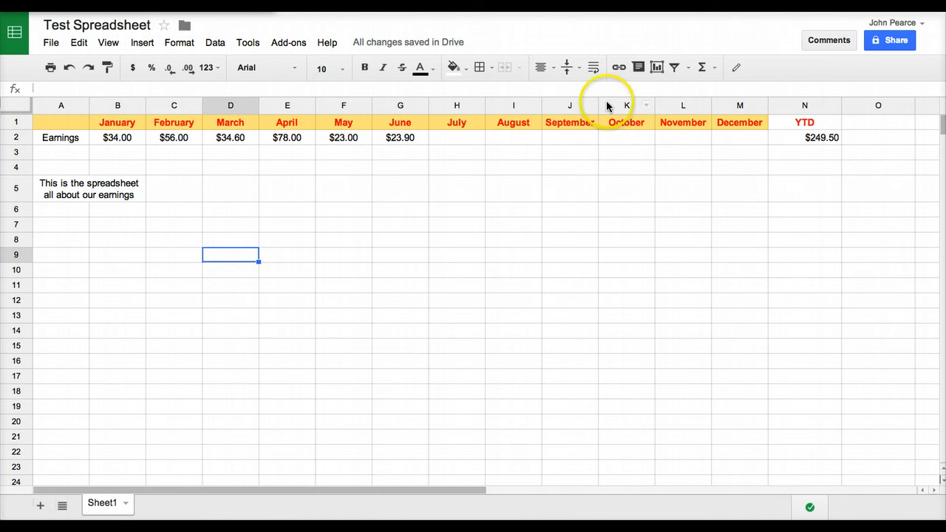
pyautogui.moveTo(638, 68)
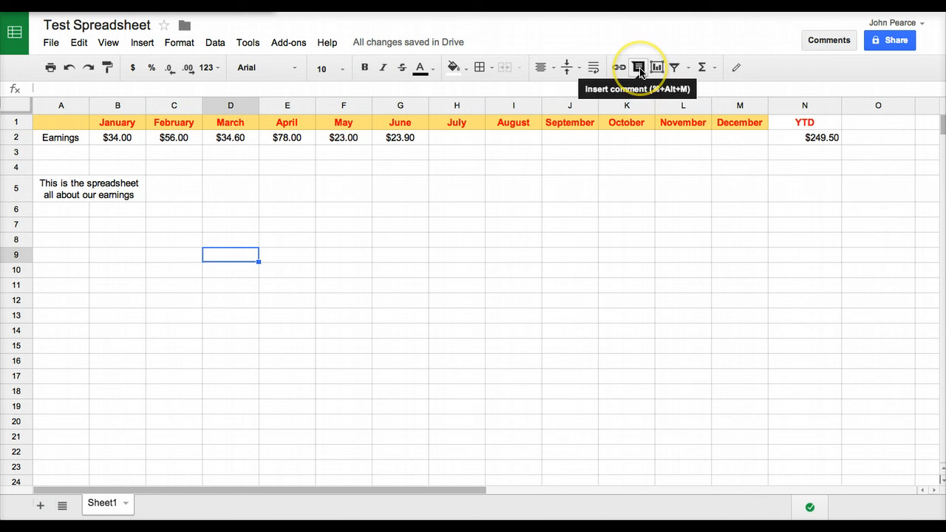
pyautogui.moveTo(452, 68)
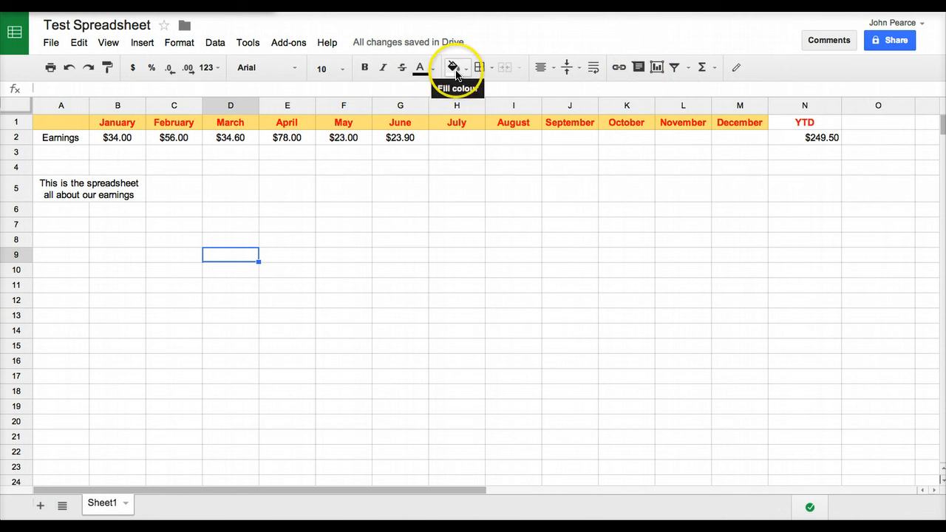
pyautogui.click(288, 42)
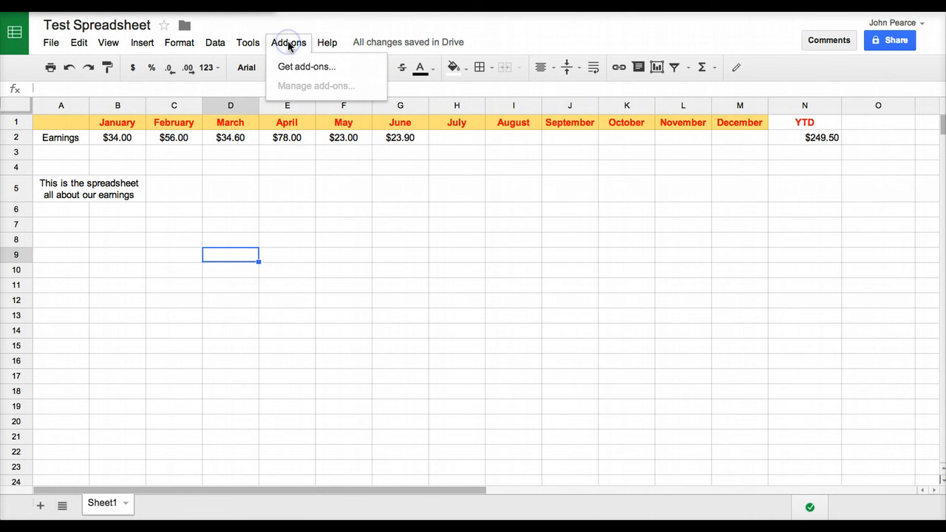
pyautogui.click(248, 42)
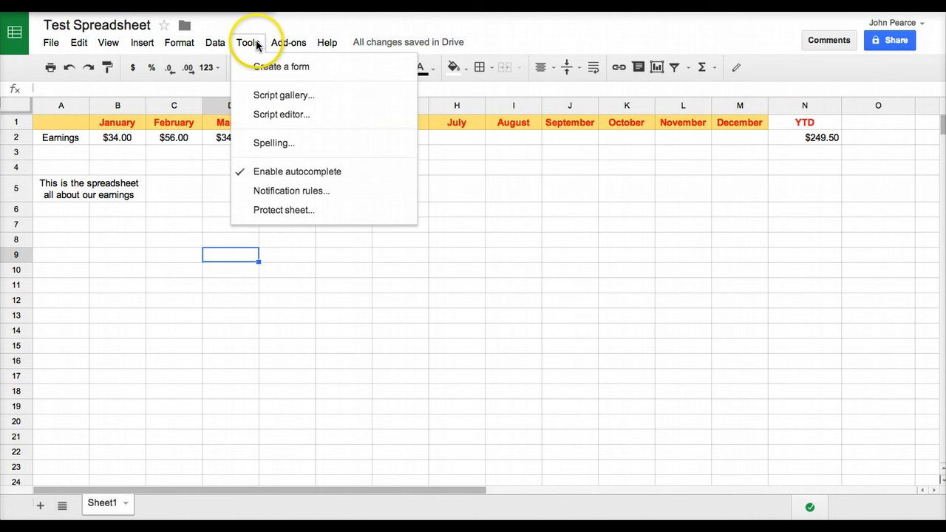
pyautogui.moveTo(240, 80)
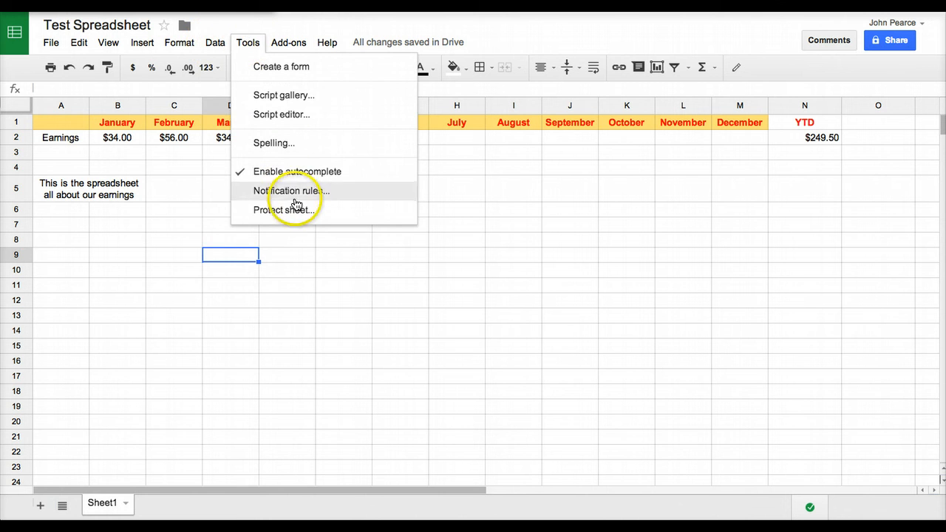
pyautogui.click(216, 41)
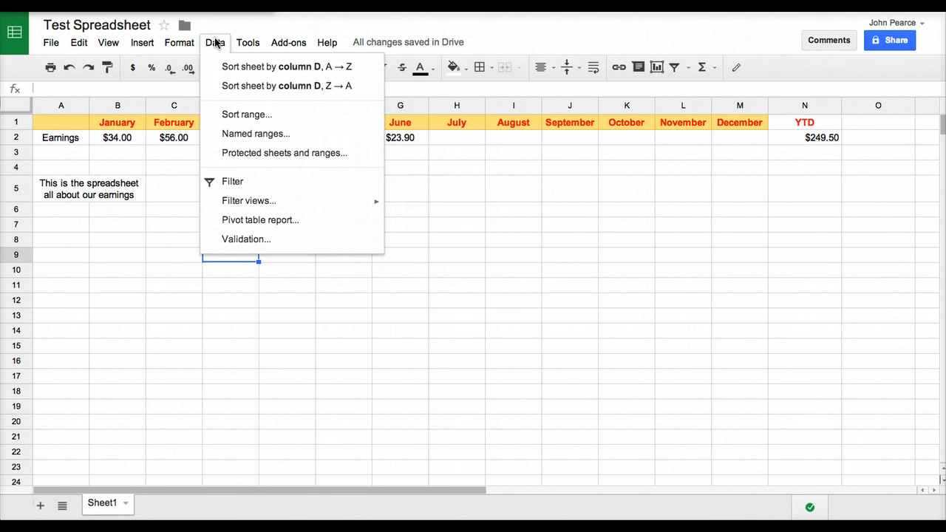
pyautogui.click(179, 42)
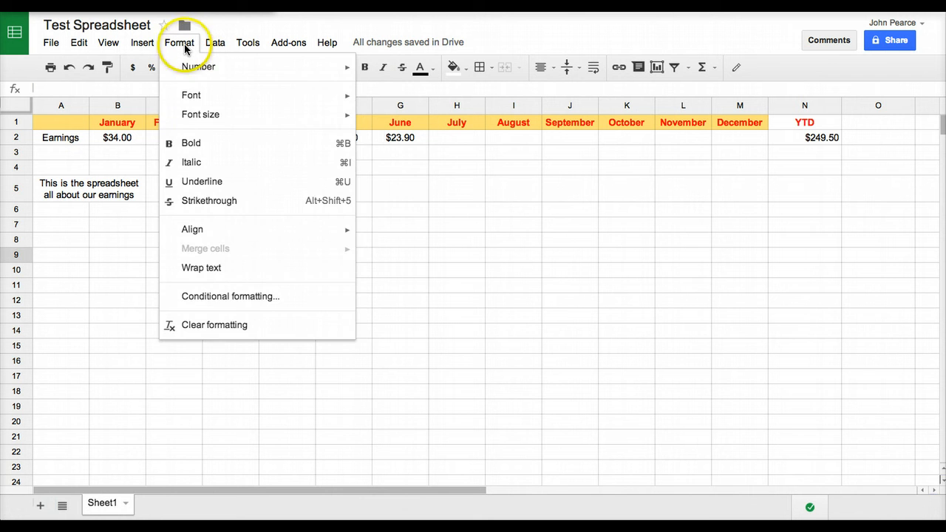
pyautogui.click(142, 42)
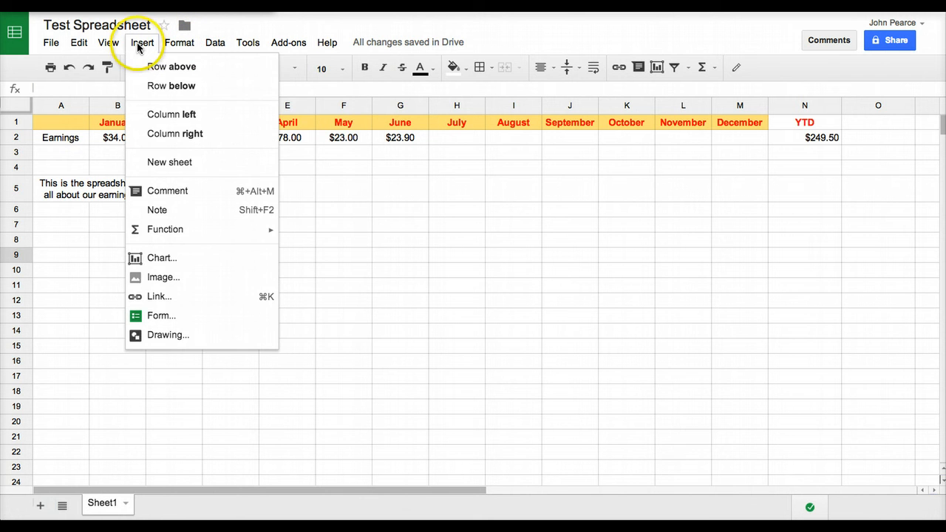
pyautogui.moveTo(164, 229)
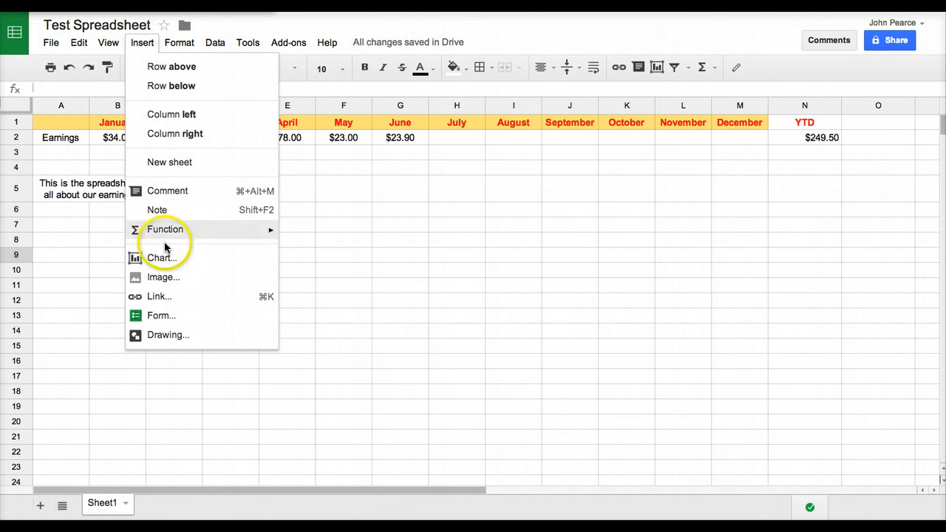
pyautogui.moveTo(160, 257)
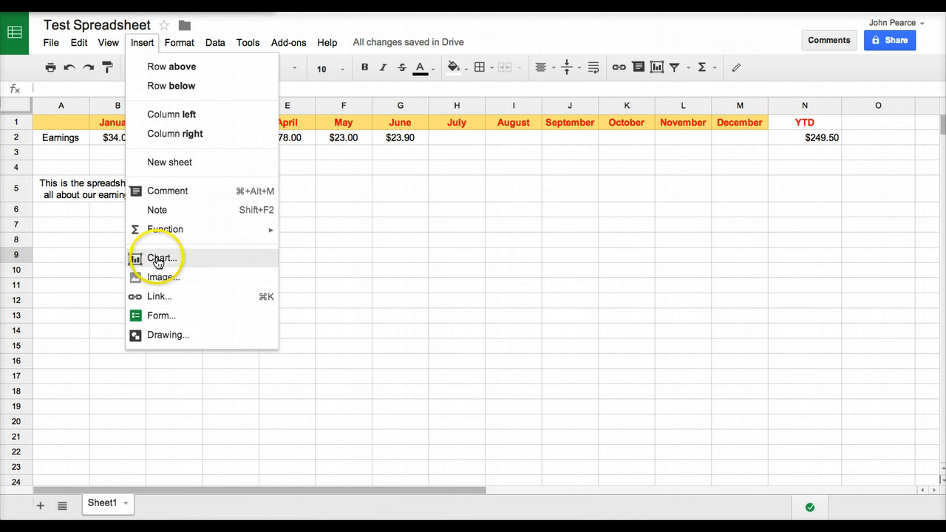
pyautogui.moveTo(168, 340)
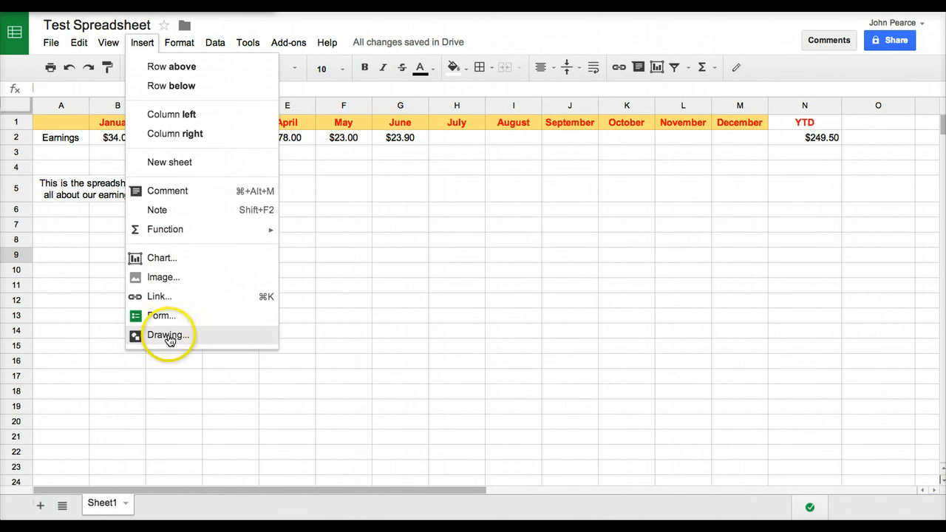
pyautogui.click(108, 41)
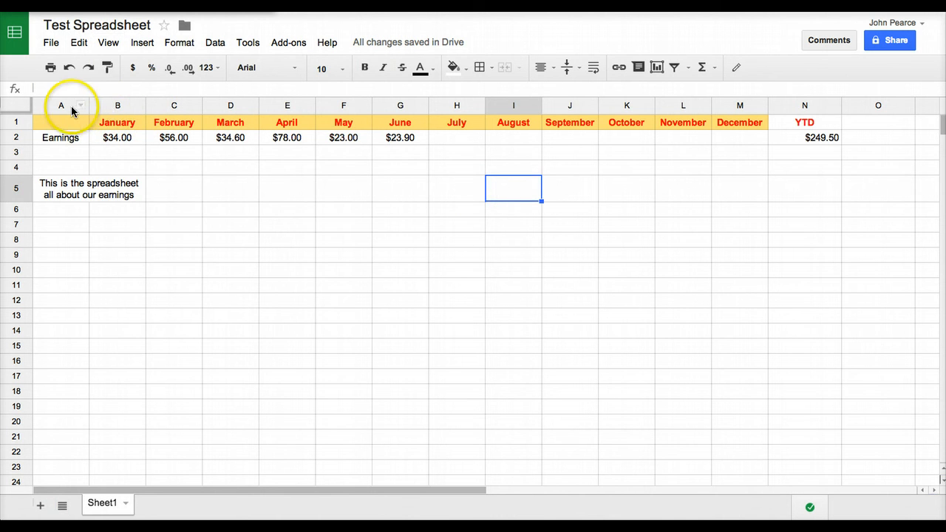
pyautogui.rightClick(62, 105)
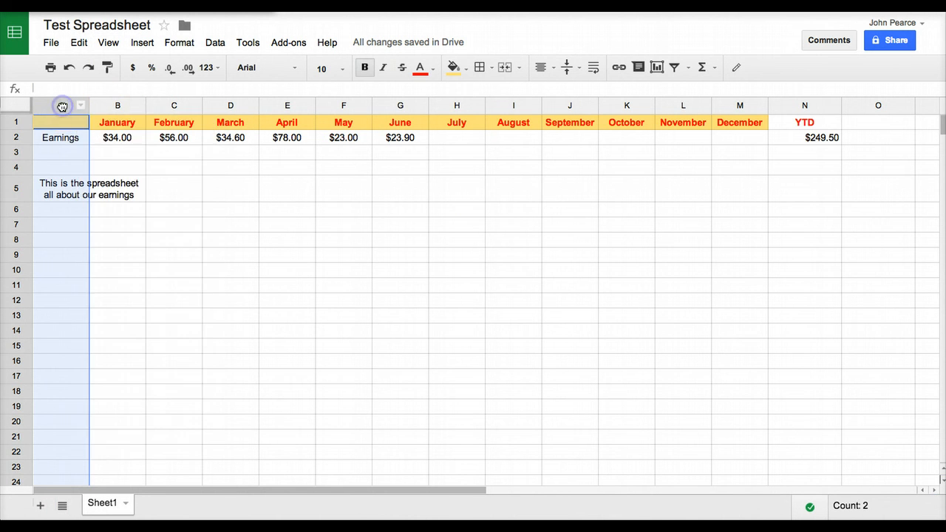
pyautogui.click(108, 41)
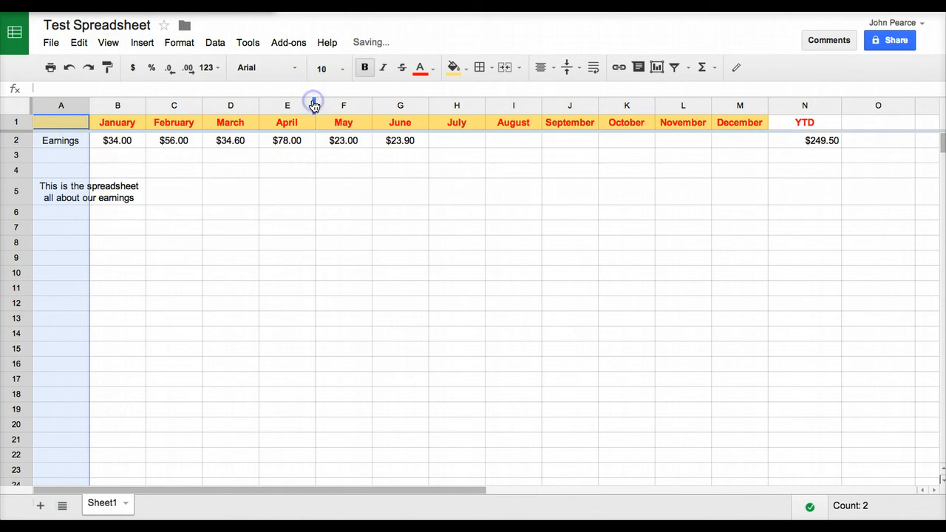
pyautogui.scroll(-3)
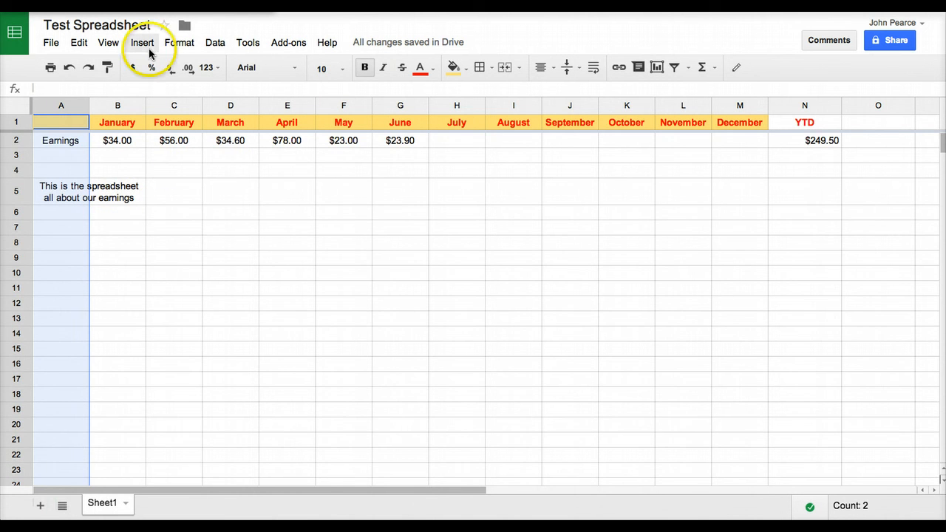
pyautogui.click(107, 41)
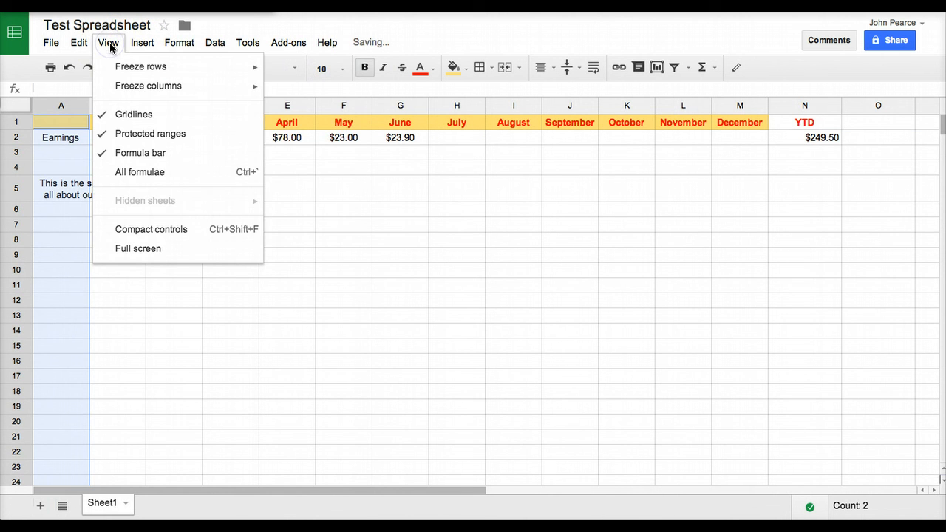
pyautogui.click(456, 210)
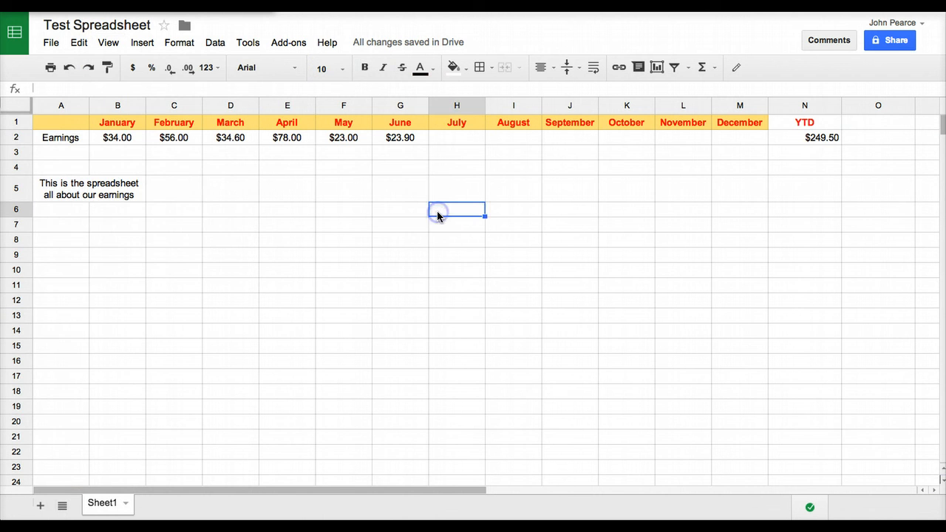
pyautogui.moveTo(818, 143)
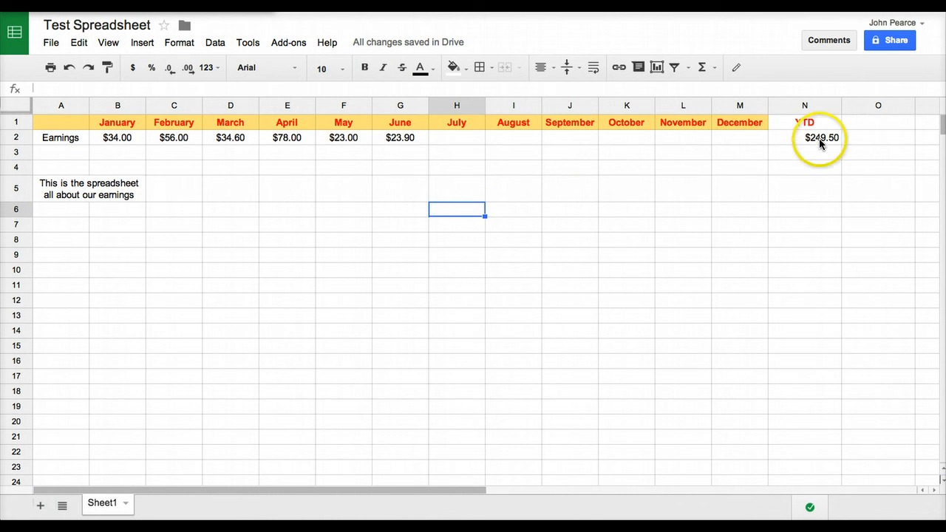
pyautogui.click(804, 138)
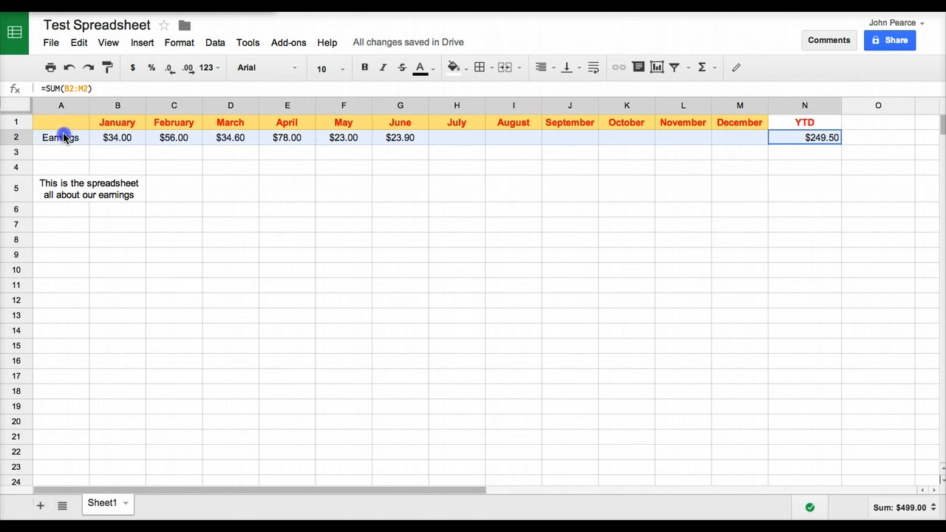
pyautogui.click(479, 68)
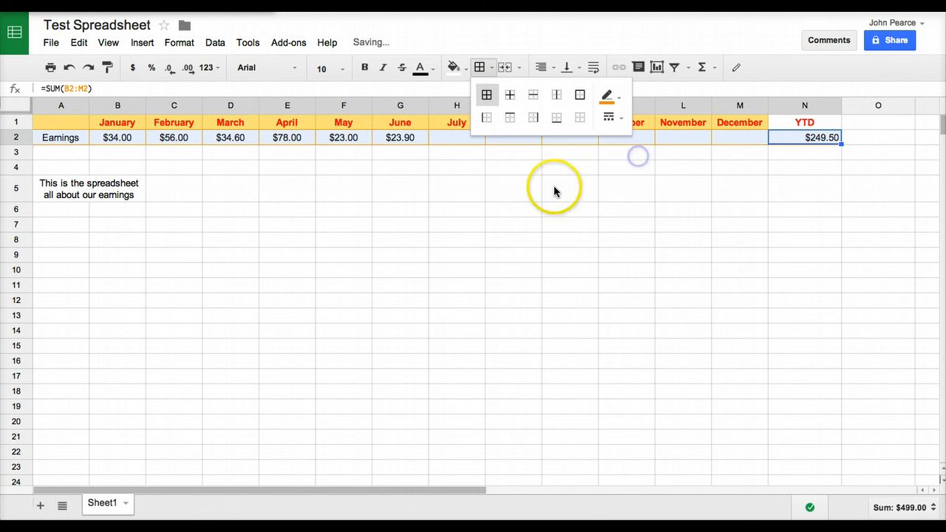
pyautogui.click(513, 190)
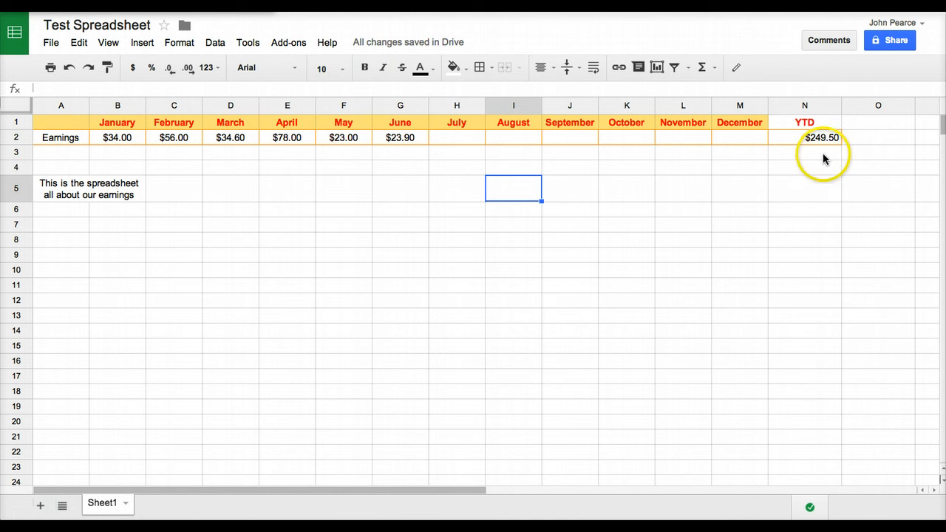
pyautogui.click(804, 137)
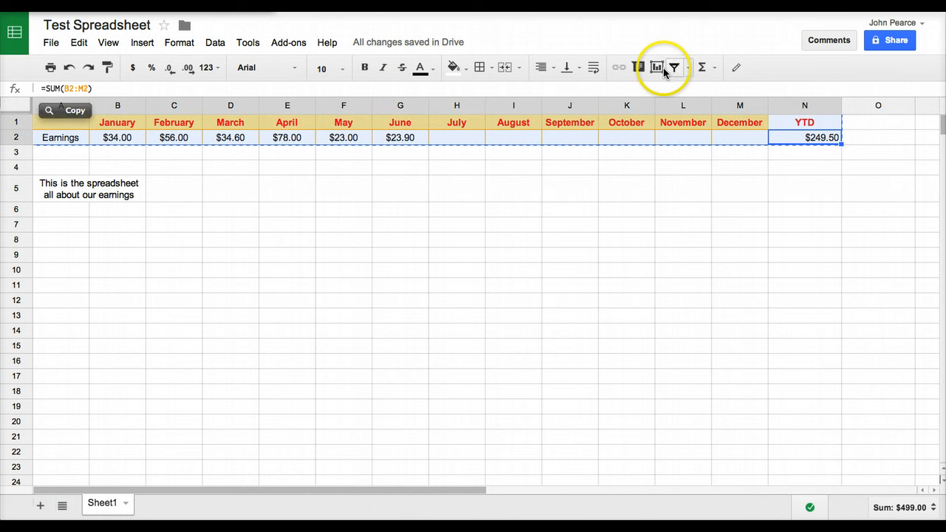
pyautogui.moveTo(656, 68)
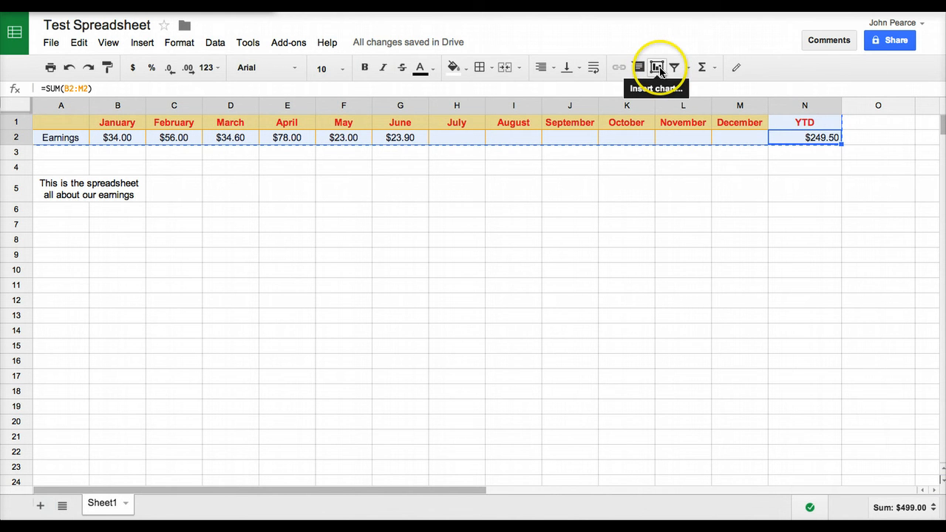
pyautogui.moveTo(656, 68)
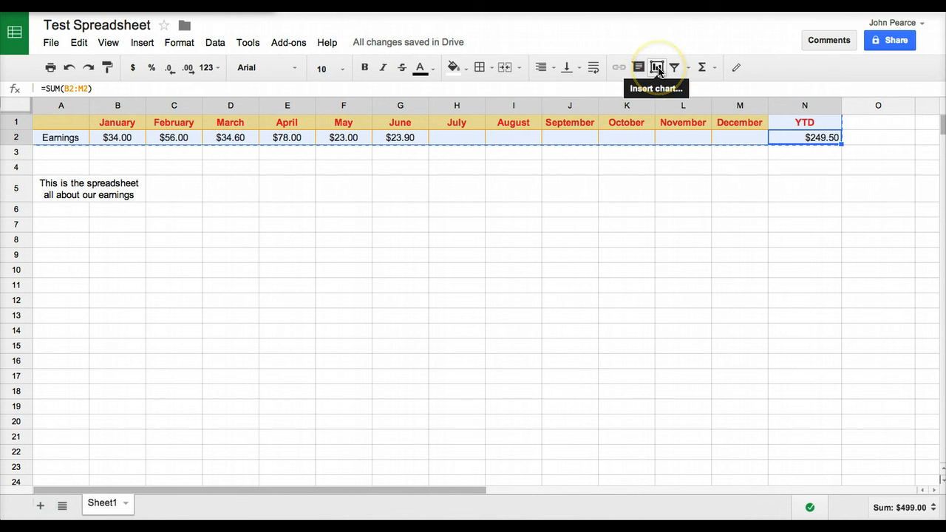
# Step: Insert a column chart of Earnings with months on the horizontal axis from the selected A1:N2 data
pyautogui.click(656, 68)
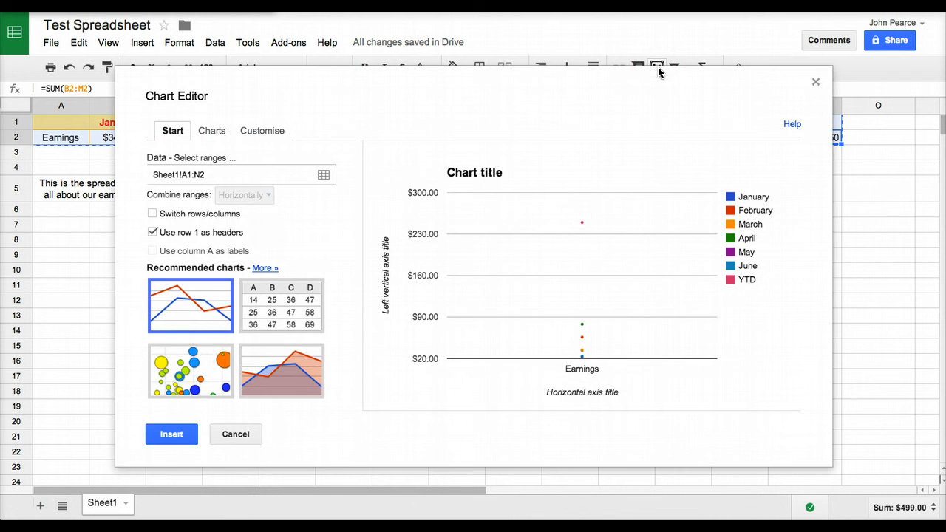
pyautogui.moveTo(392, 147)
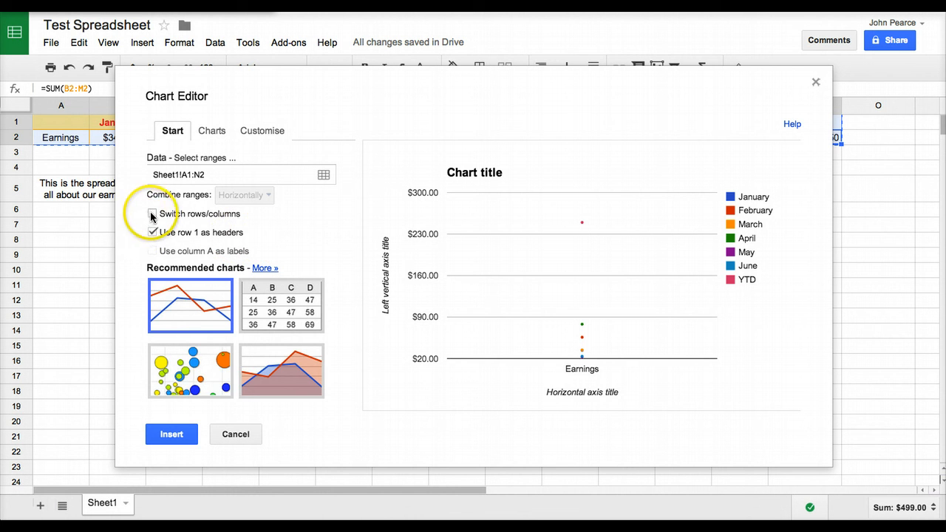
pyautogui.click(152, 213)
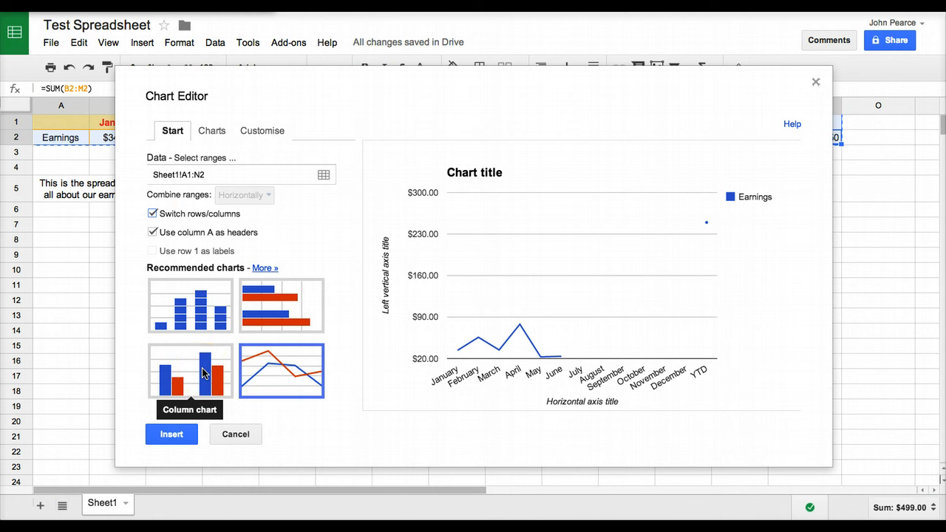
pyautogui.click(211, 130)
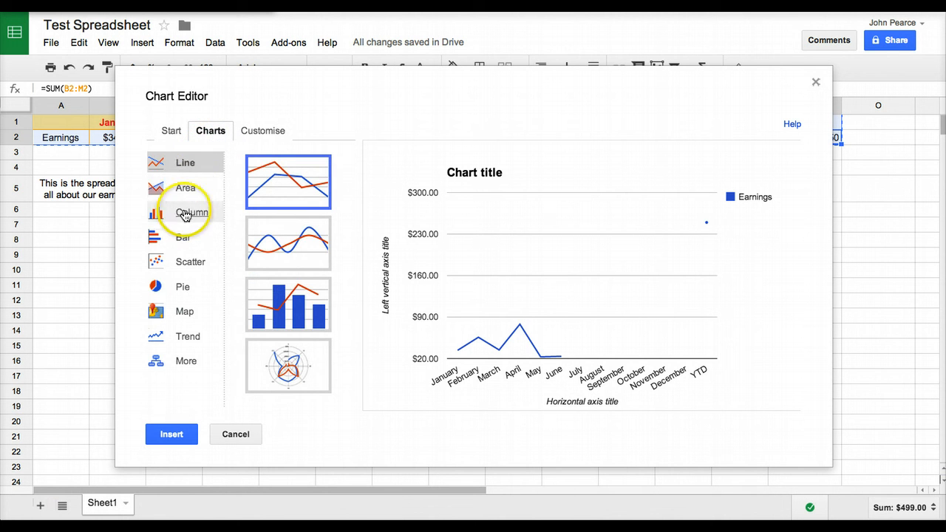
pyautogui.click(185, 213)
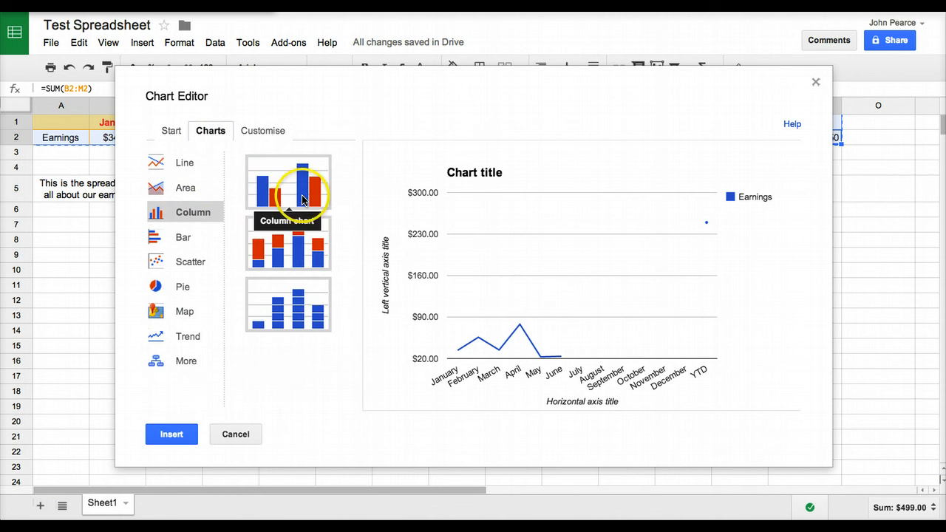
pyautogui.click(286, 181)
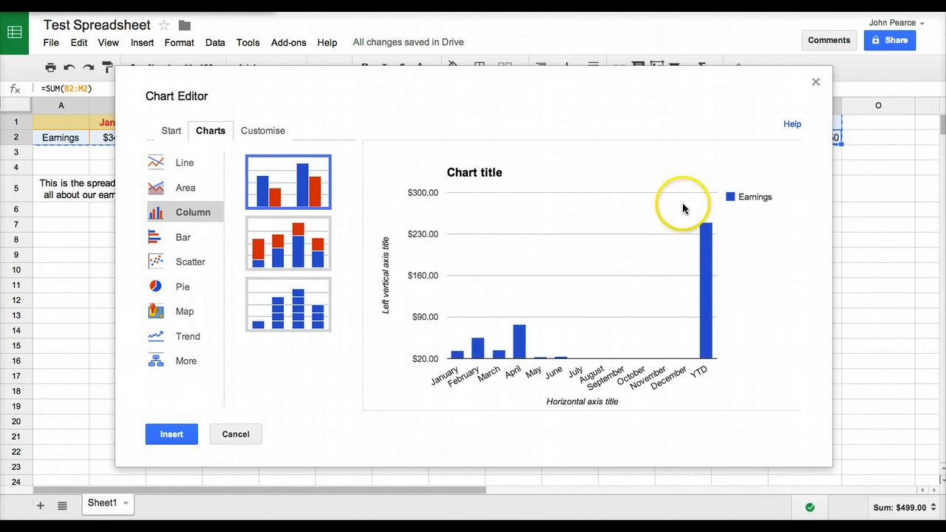
pyautogui.click(171, 434)
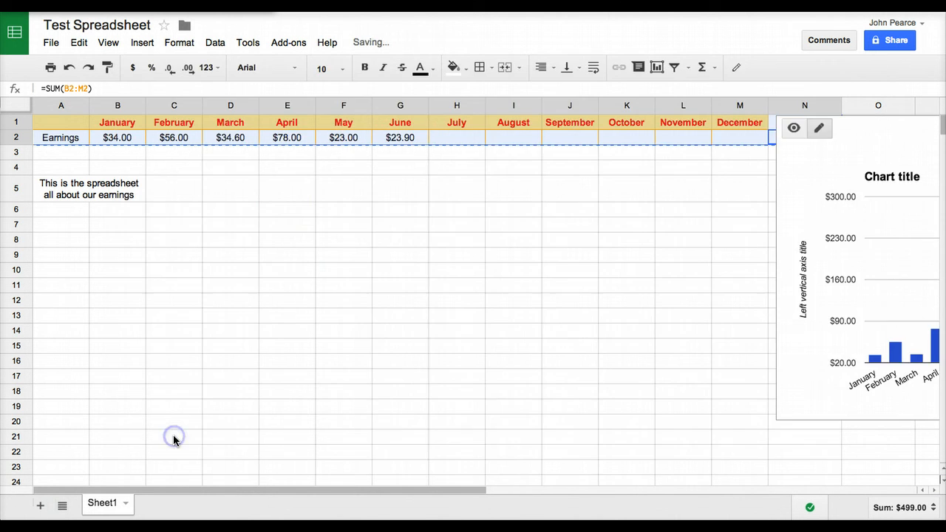
pyautogui.moveTo(795, 183)
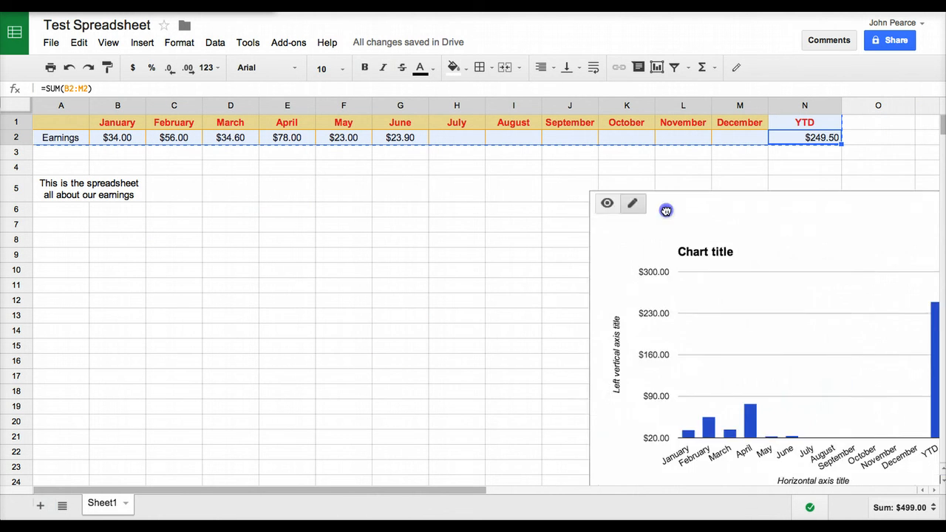
# Step: Reposition the chart and recolour its Earnings bars red
pyautogui.moveTo(664, 210); pyautogui.dragTo(369, 183)
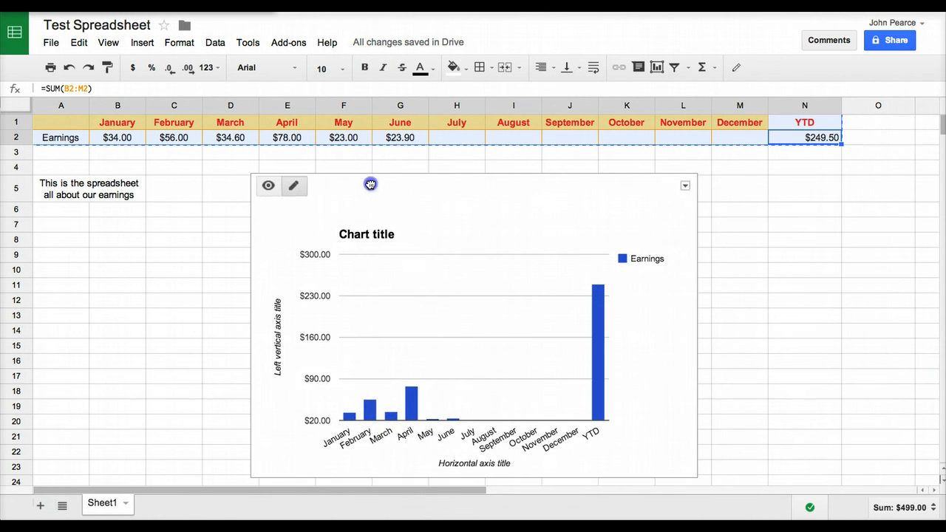
pyautogui.click(366, 233)
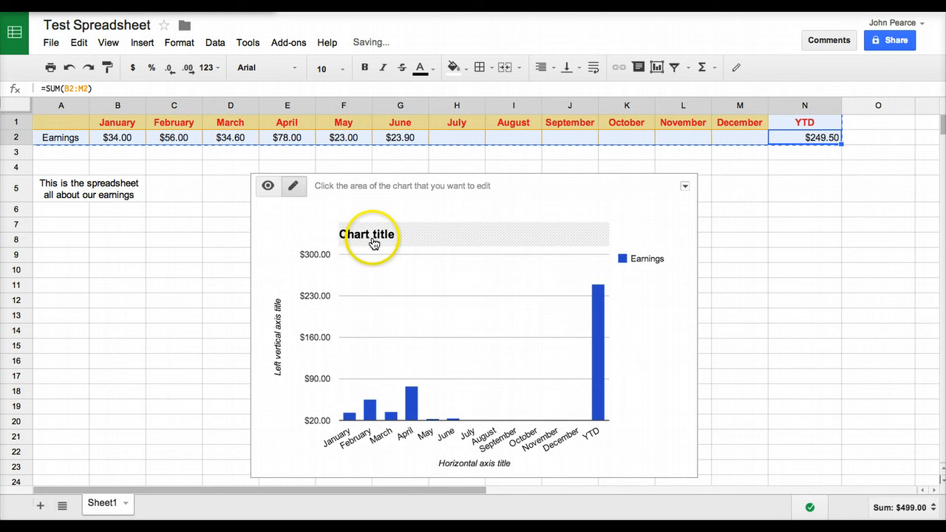
pyautogui.click(367, 234)
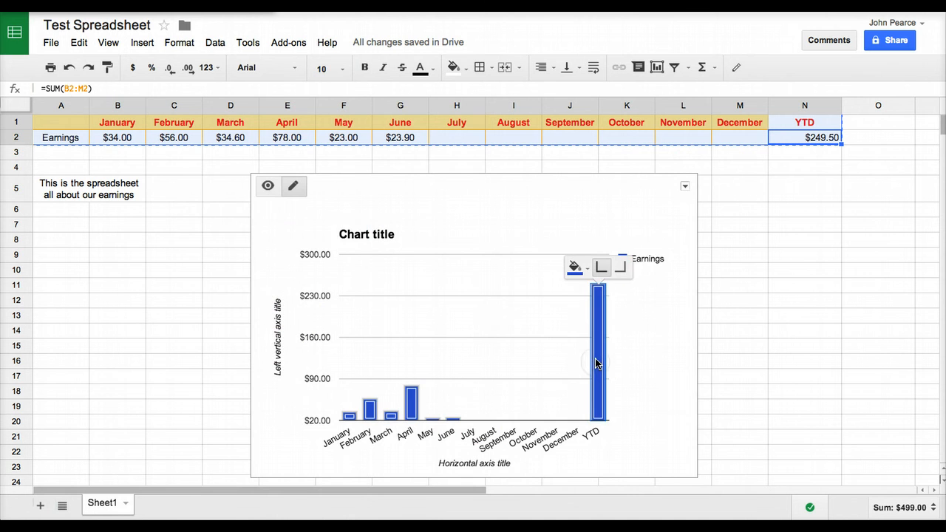
pyautogui.click(571, 266)
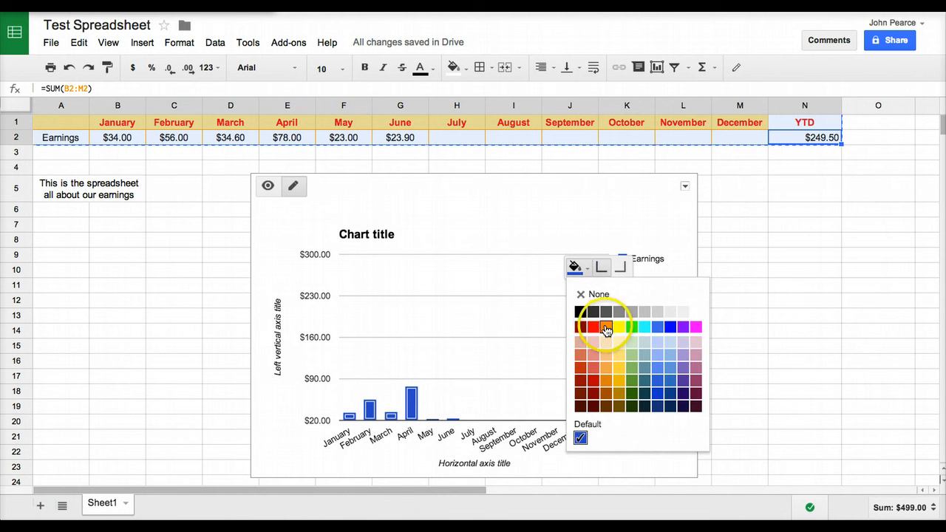
pyautogui.click(582, 327)
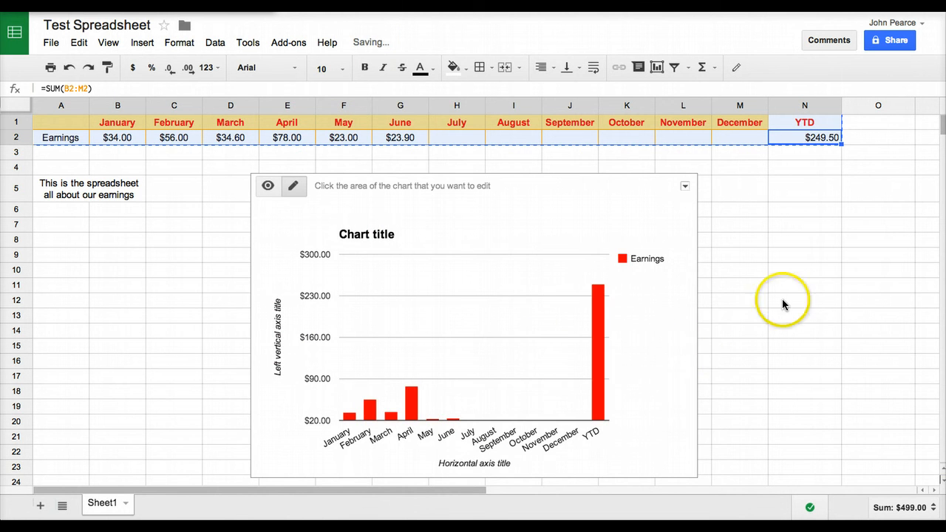
pyautogui.click(803, 300)
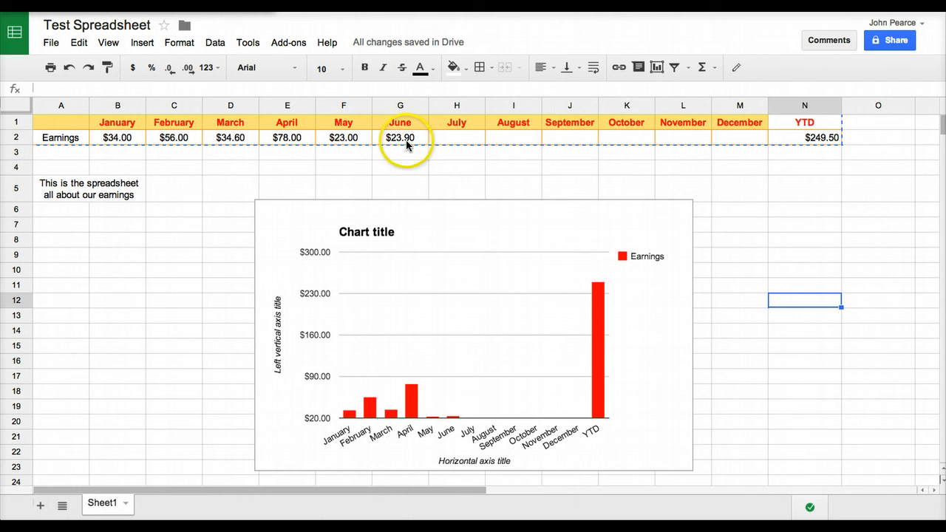
# Step: Enter July earnings 34.90 in H2, lifting YTD to $284.40, then start and cancel a comment on N6
pyautogui.click(455, 138)
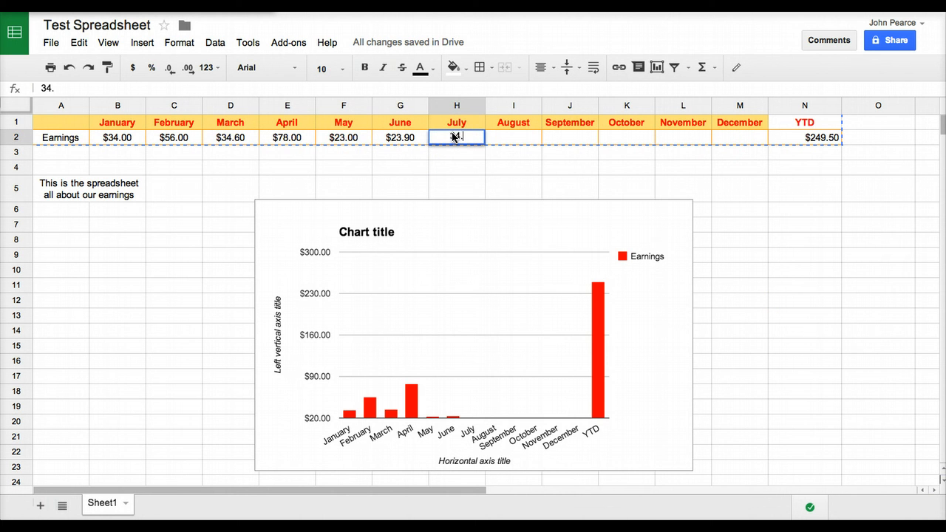
pyautogui.write('34.90')
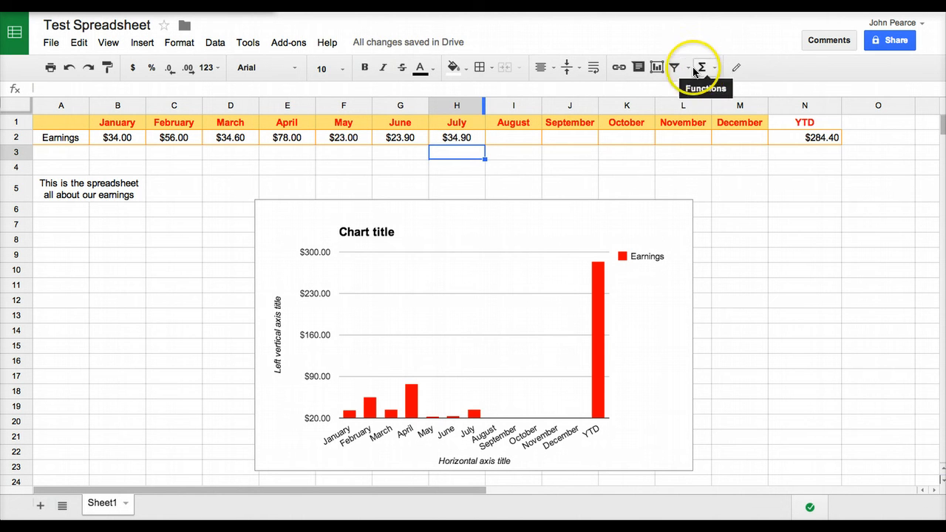
pyautogui.click(686, 67)
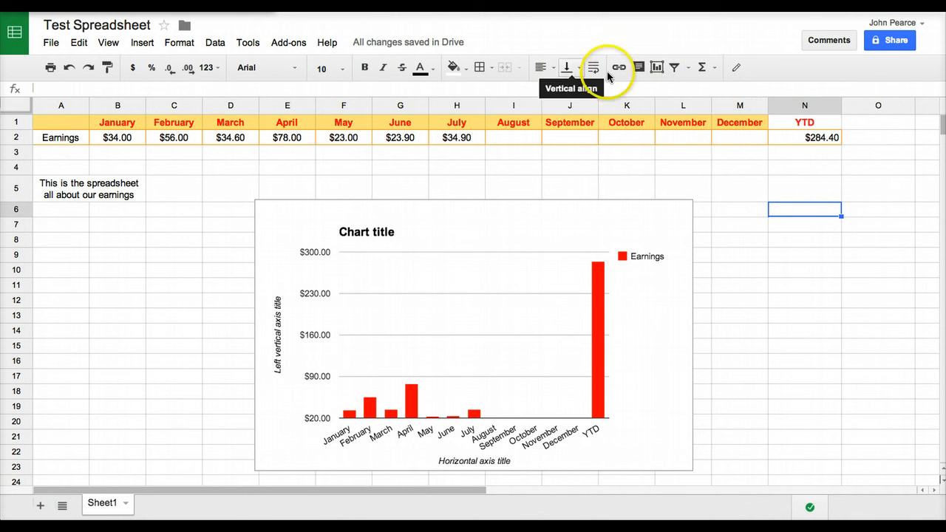
pyautogui.moveTo(638, 68)
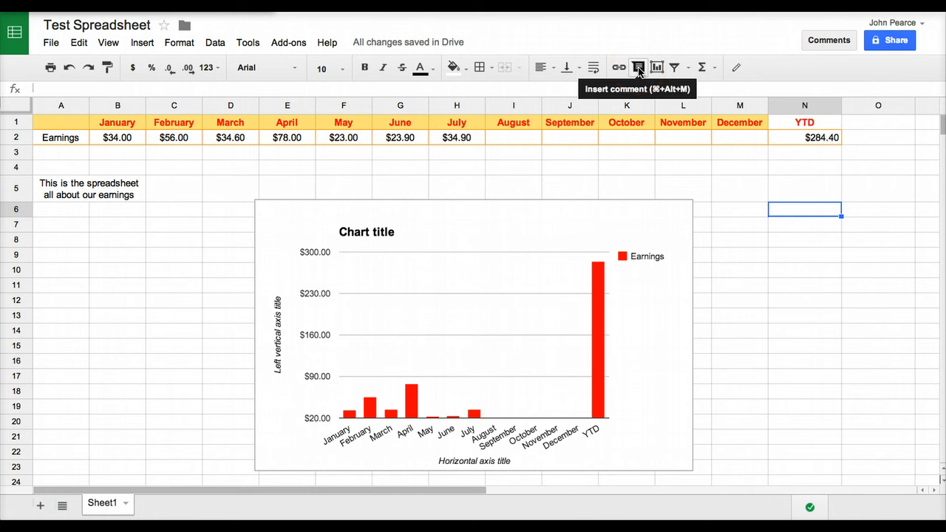
pyautogui.click(638, 68)
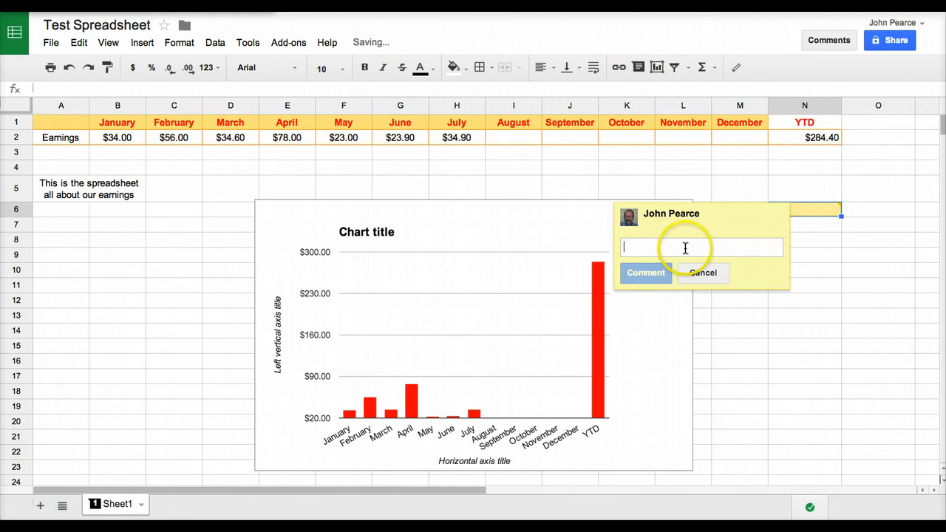
pyautogui.click(701, 272)
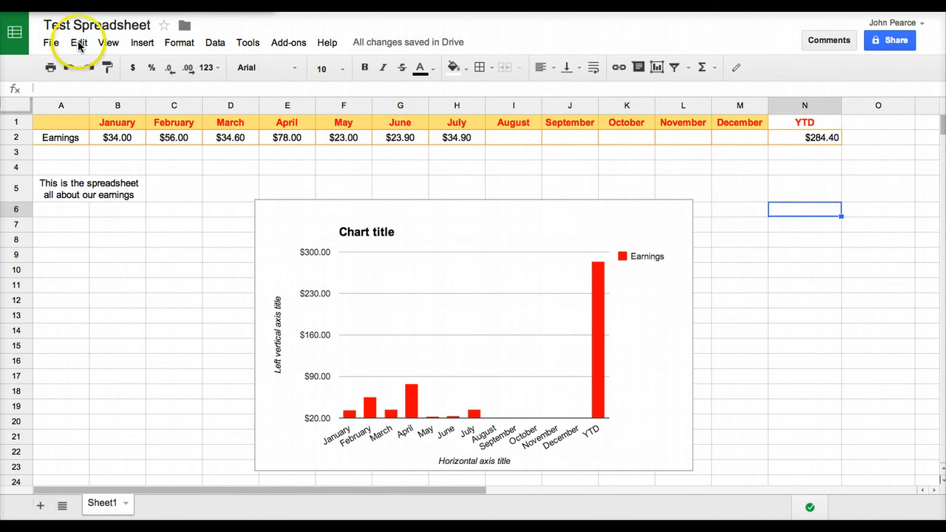
# Step: Review the detailed revision history from the File menu and view an earlier revision
pyautogui.click(50, 41)
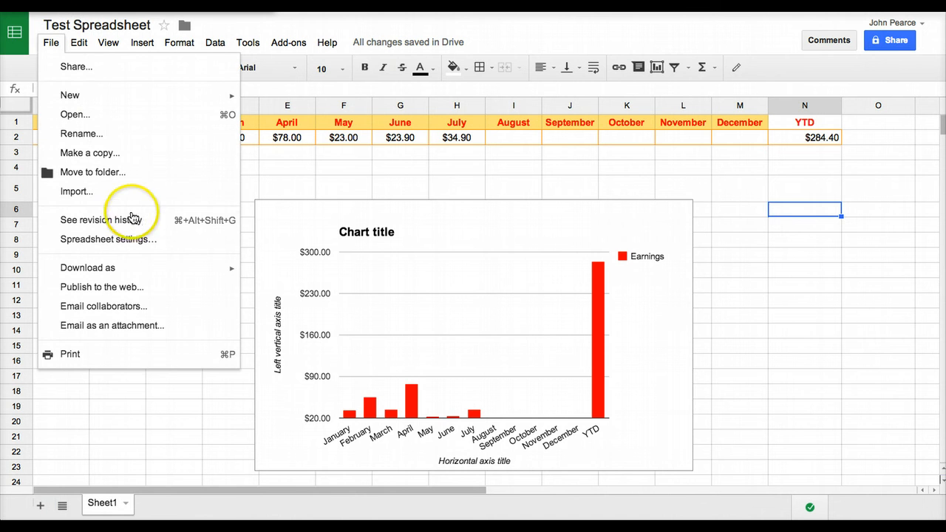
pyautogui.moveTo(101, 219)
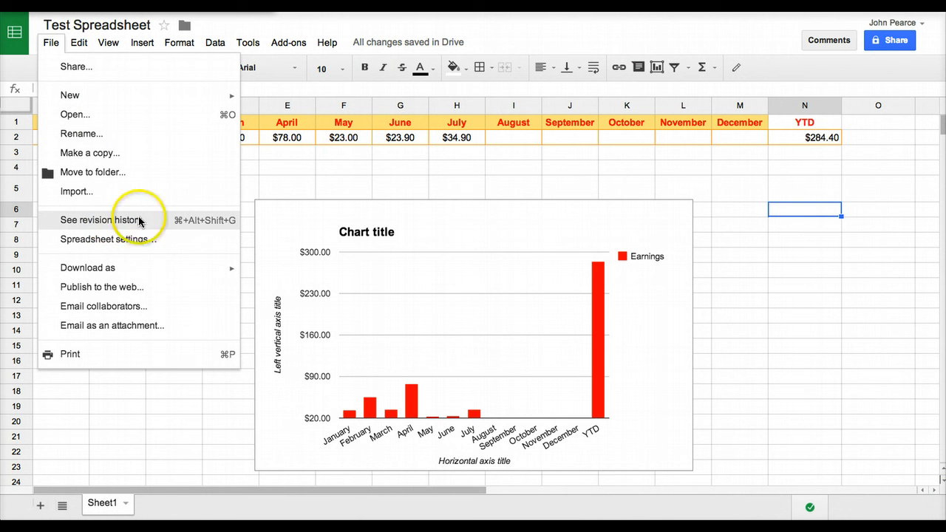
pyautogui.click(100, 218)
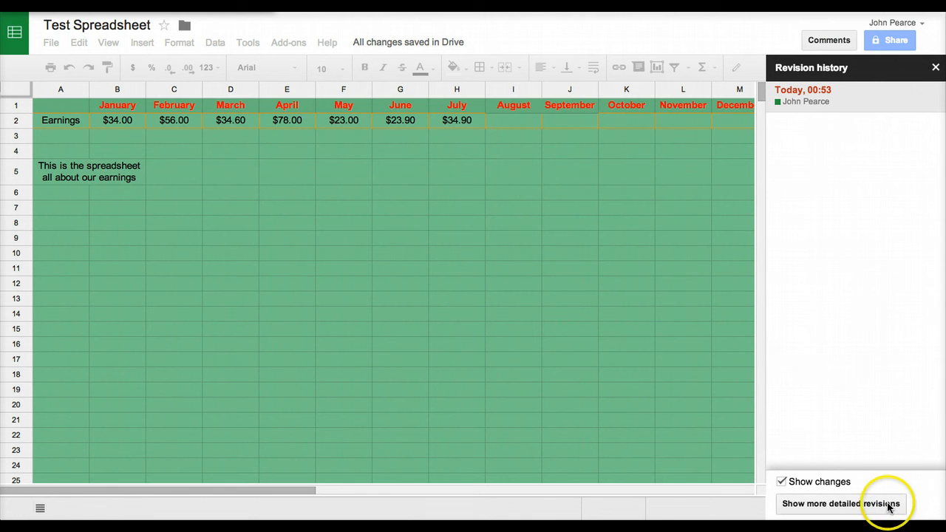
pyautogui.click(839, 502)
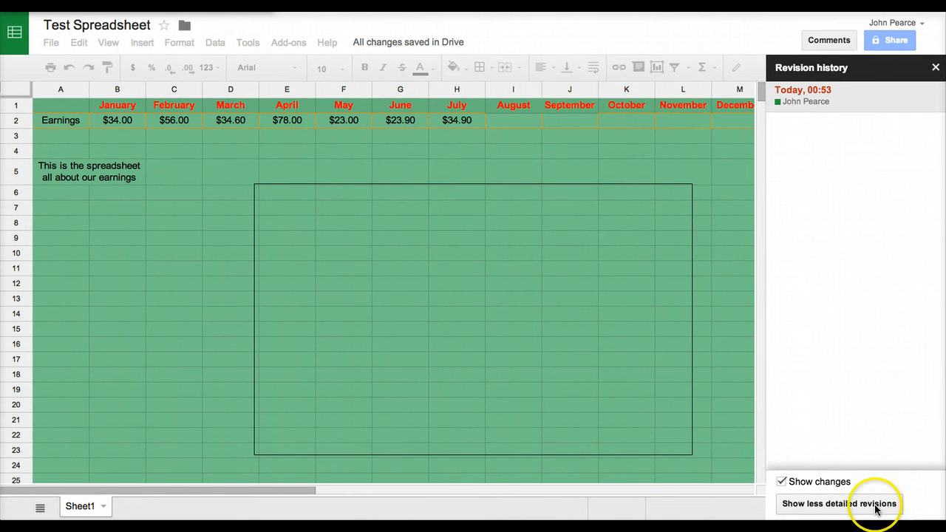
pyautogui.click(839, 503)
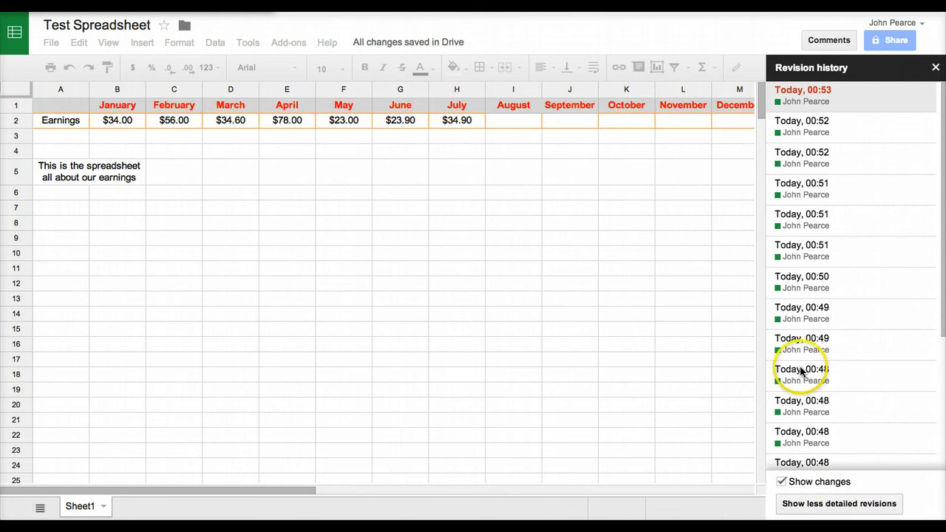
pyautogui.click(801, 314)
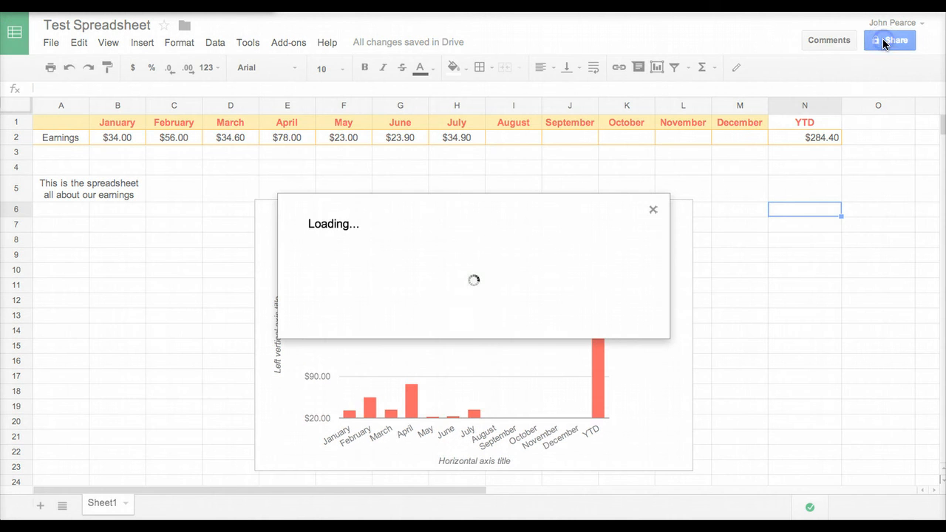
# Step: Set sharing so Anyone with the link Can comment, save it and close the settings
pyautogui.click(889, 40)
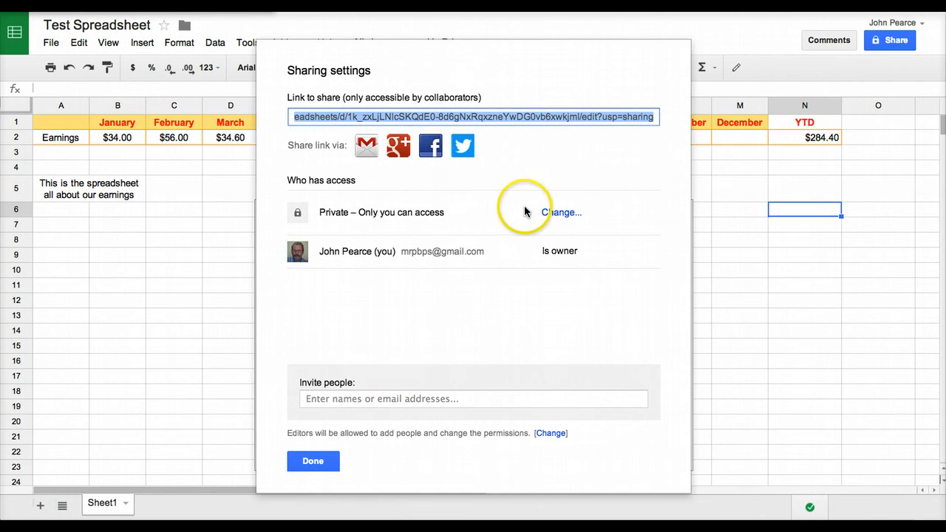
pyautogui.click(562, 213)
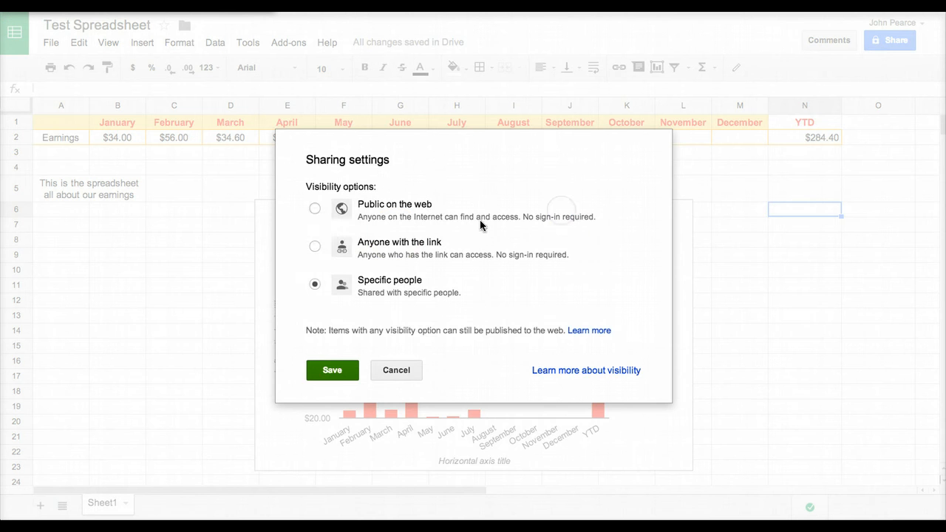
pyautogui.click(315, 245)
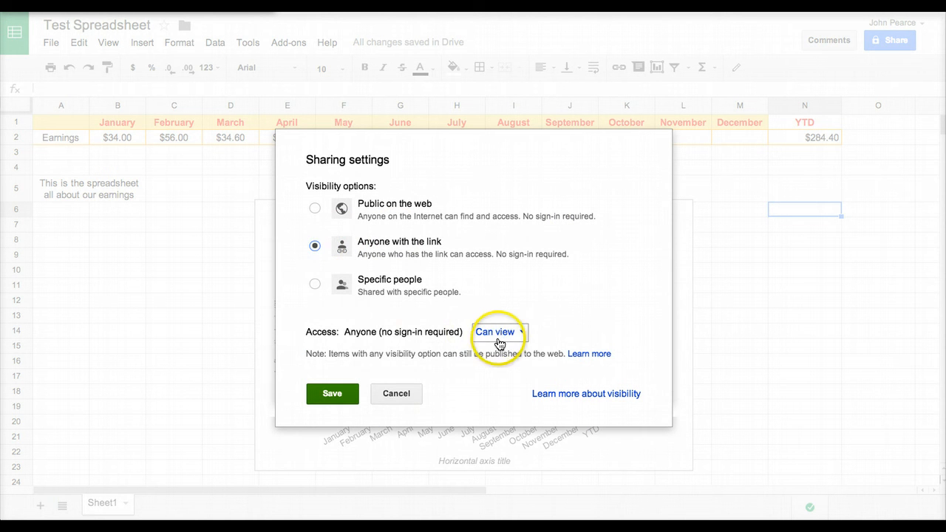
pyautogui.click(494, 331)
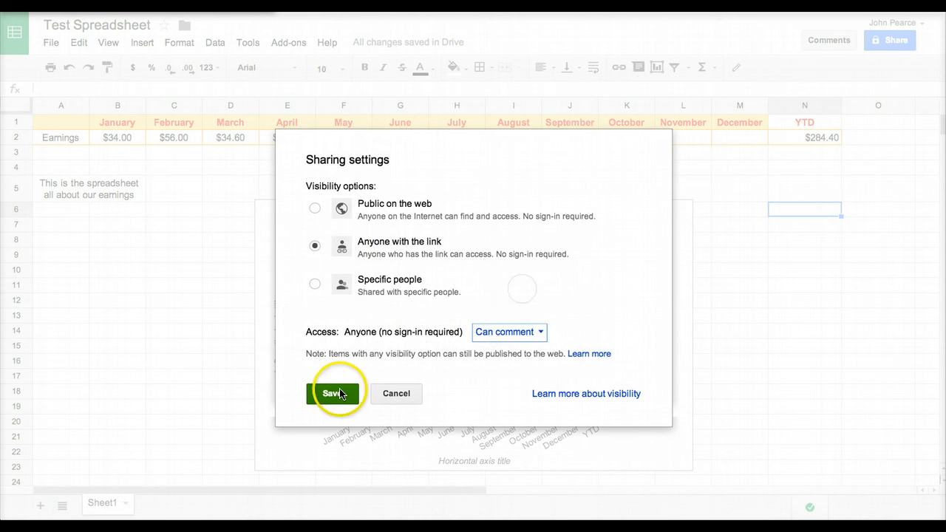
pyautogui.click(331, 393)
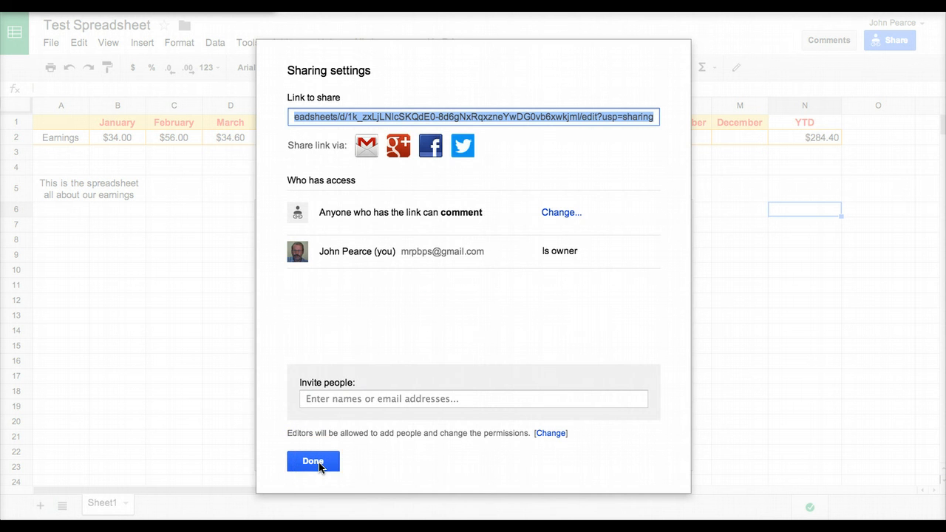
pyautogui.click(313, 461)
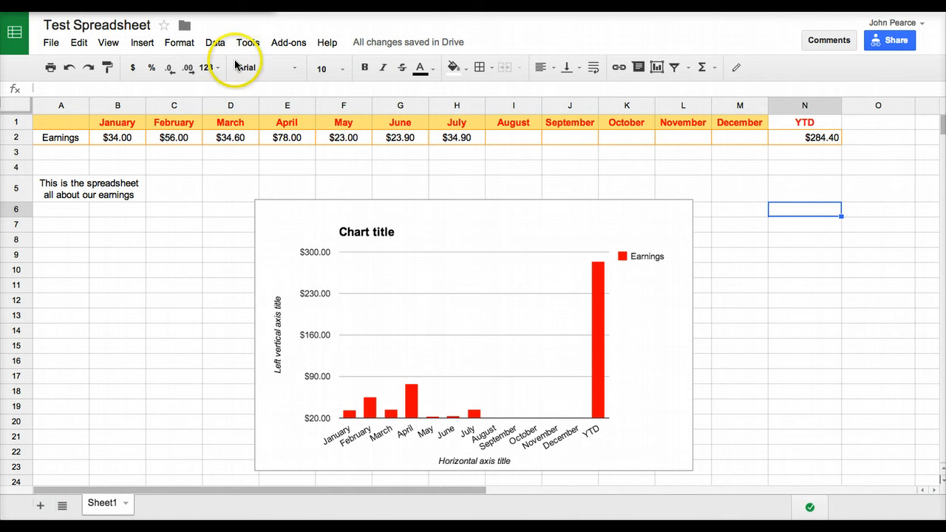
pyautogui.moveTo(248, 13)
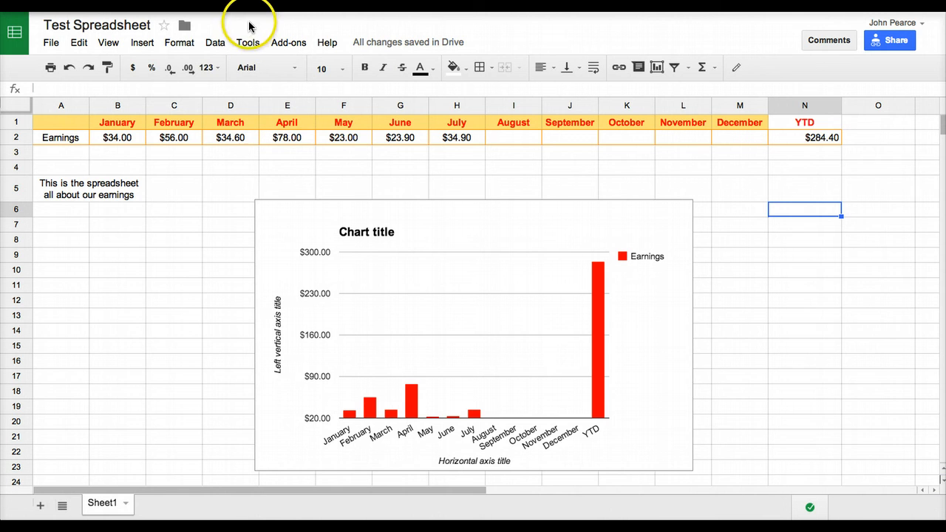